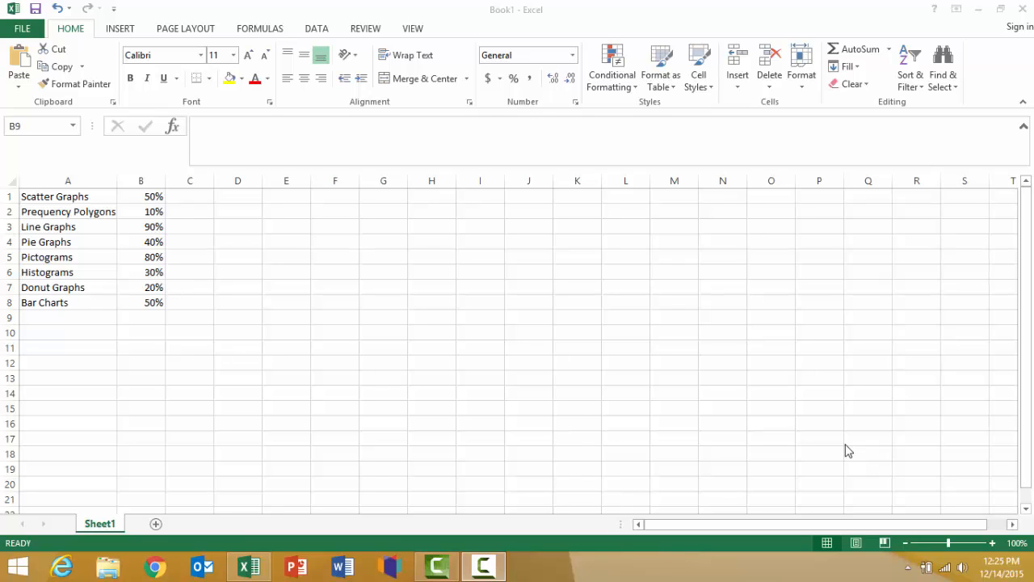
pyautogui.moveTo(113, 246)
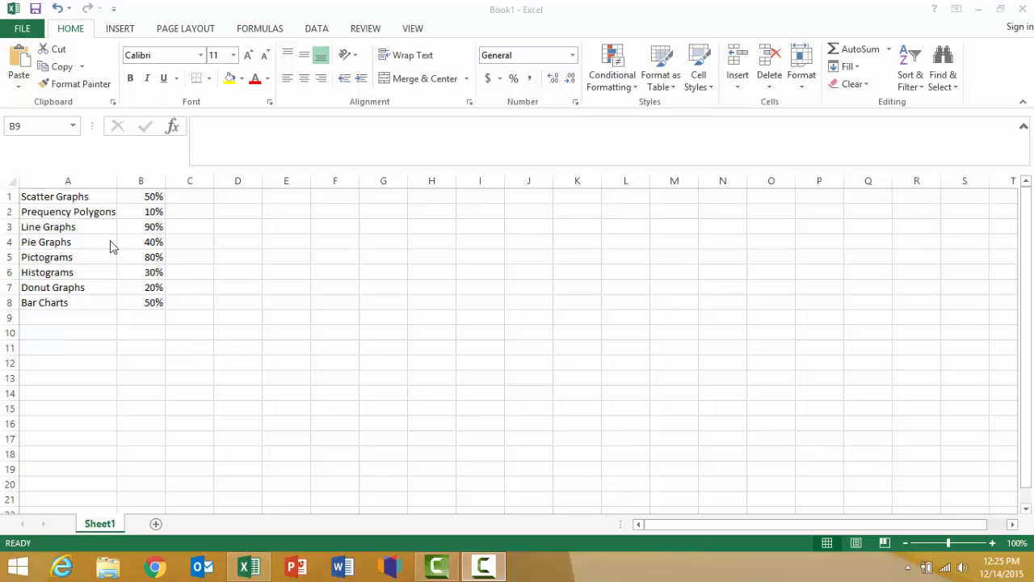
pyautogui.moveTo(92, 350)
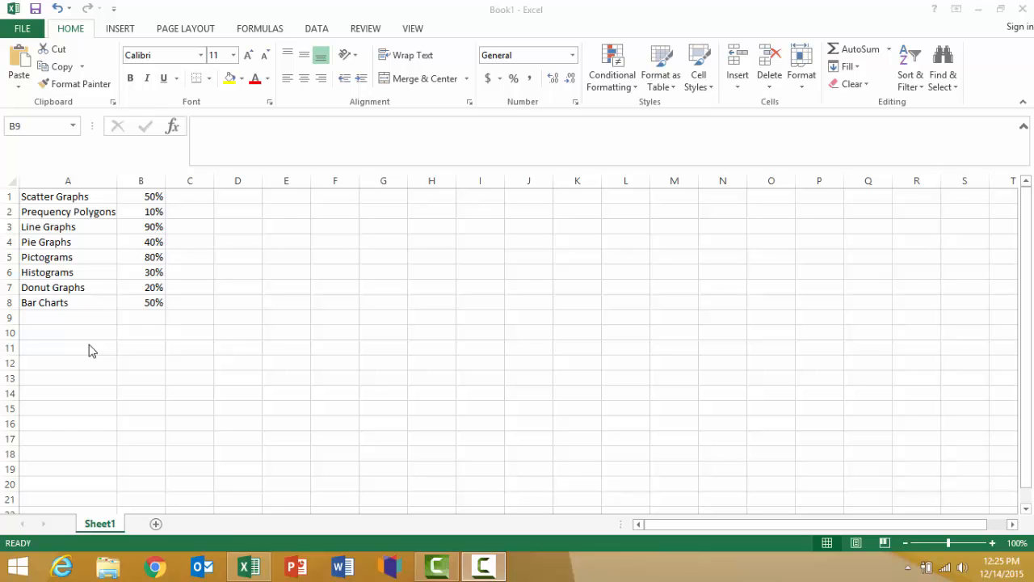
pyautogui.moveTo(158, 292)
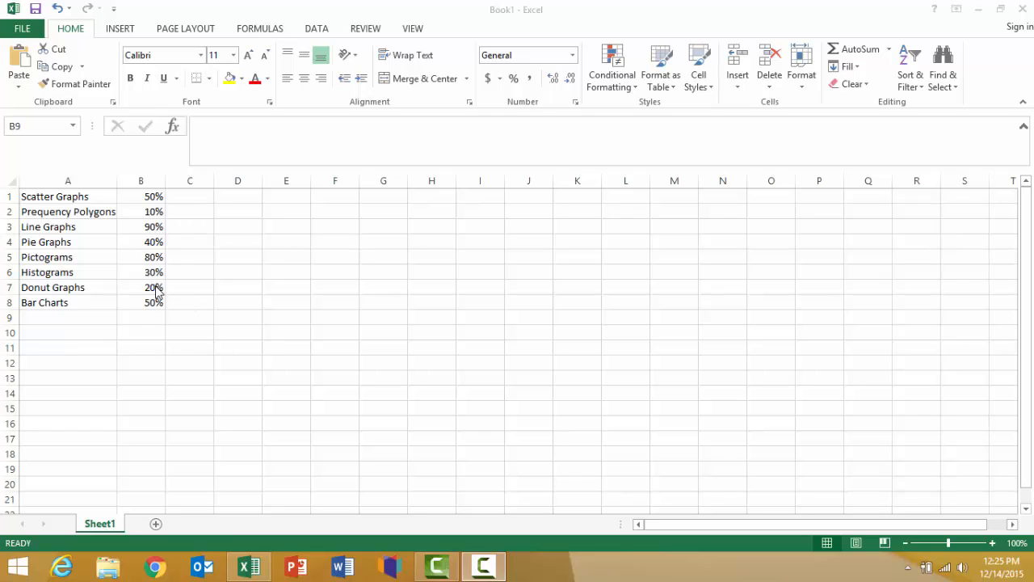
pyautogui.moveTo(194, 262)
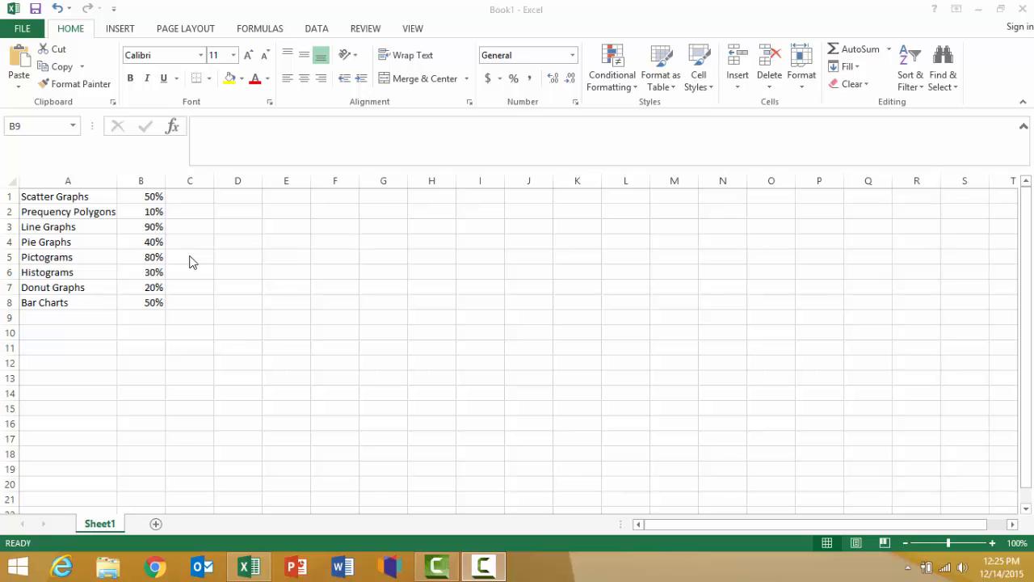
pyautogui.moveTo(133, 236)
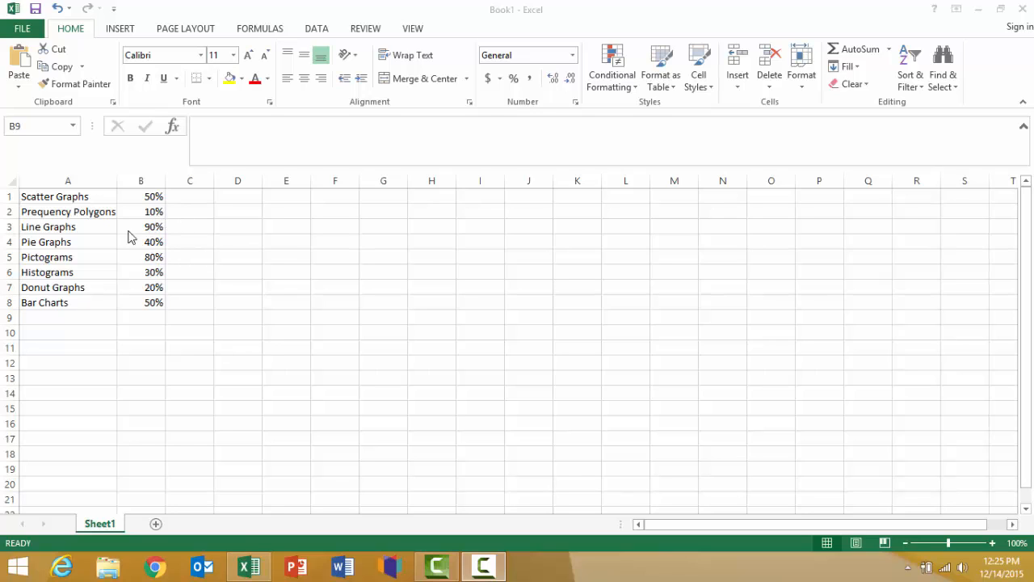
pyautogui.moveTo(186, 275)
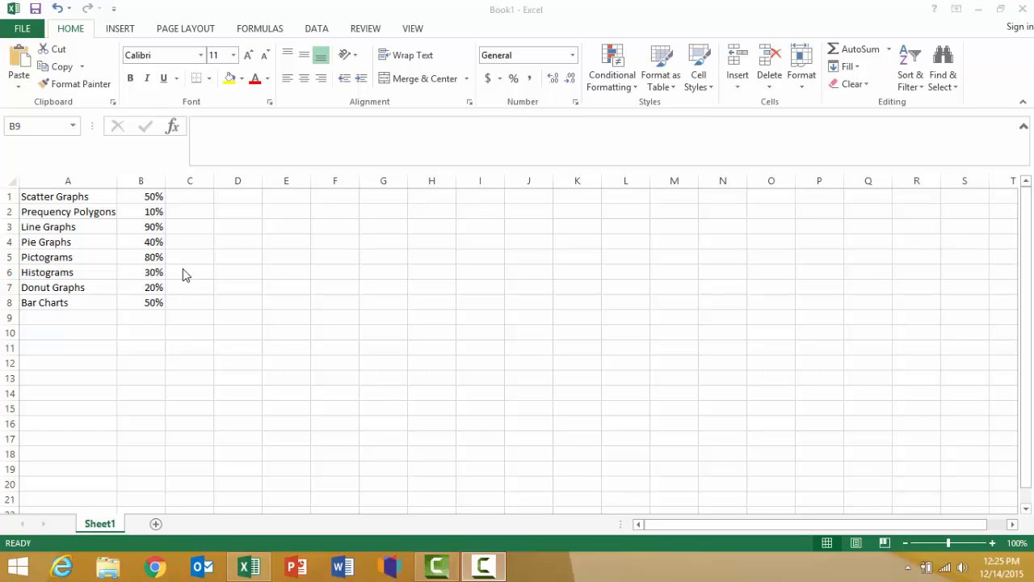
pyautogui.moveTo(155, 310)
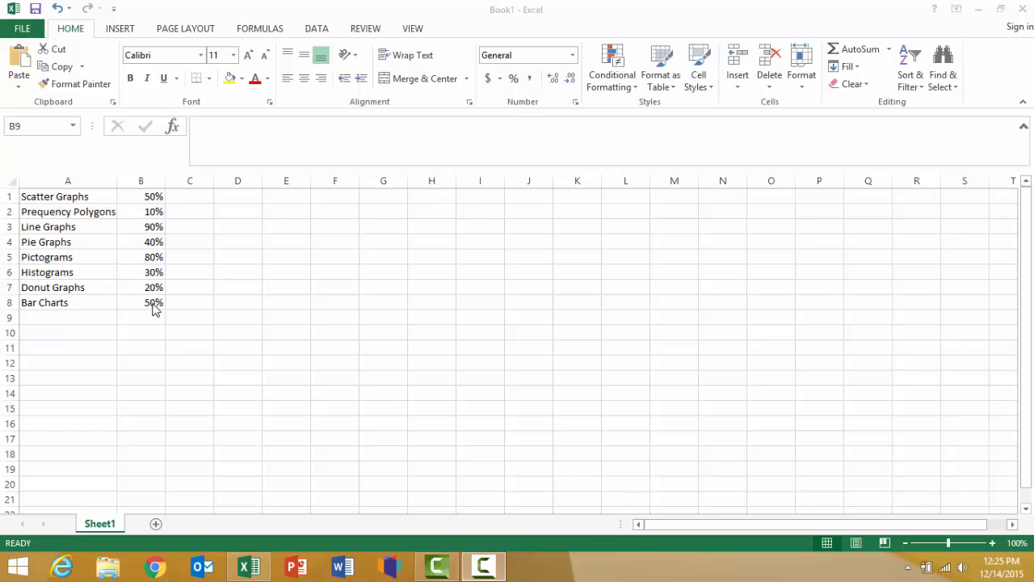
pyautogui.moveTo(149, 310)
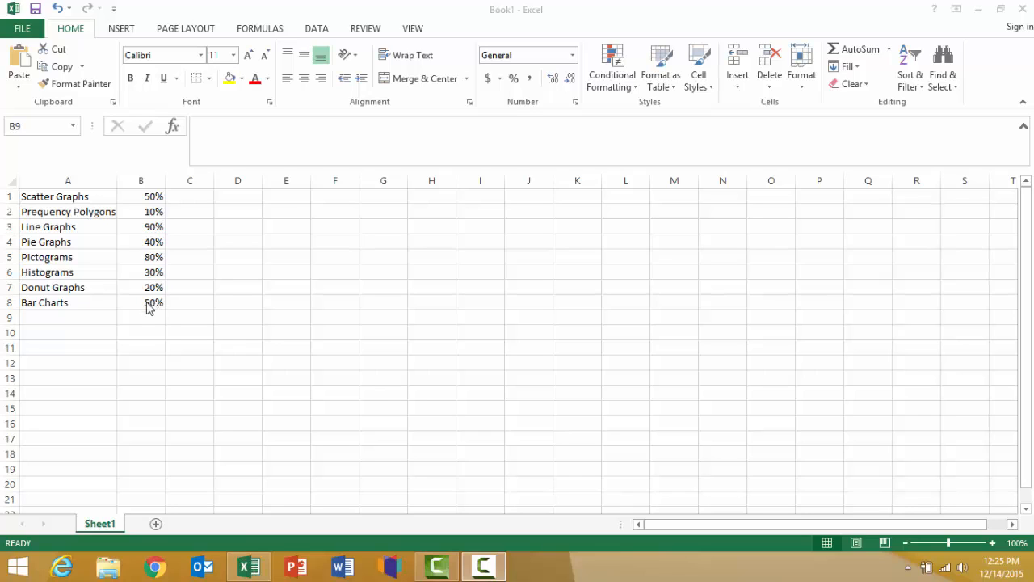
pyautogui.moveTo(178, 310)
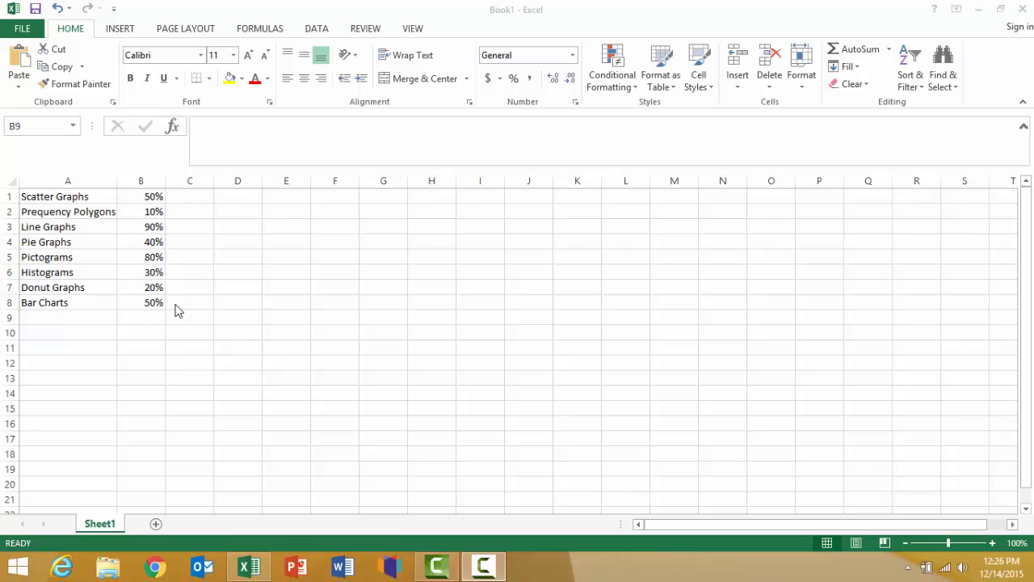
pyautogui.moveTo(236, 302)
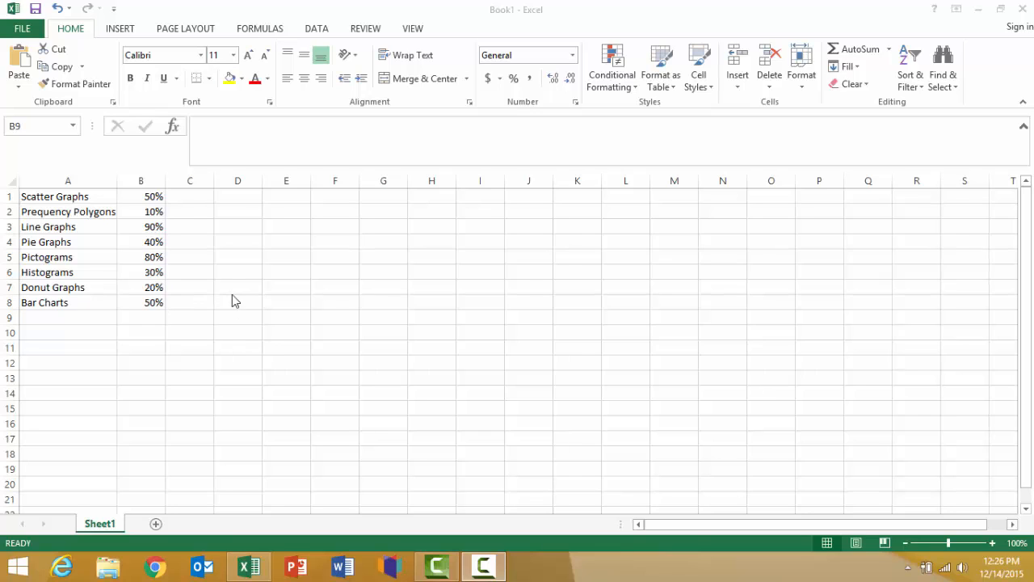
pyautogui.moveTo(550, 162)
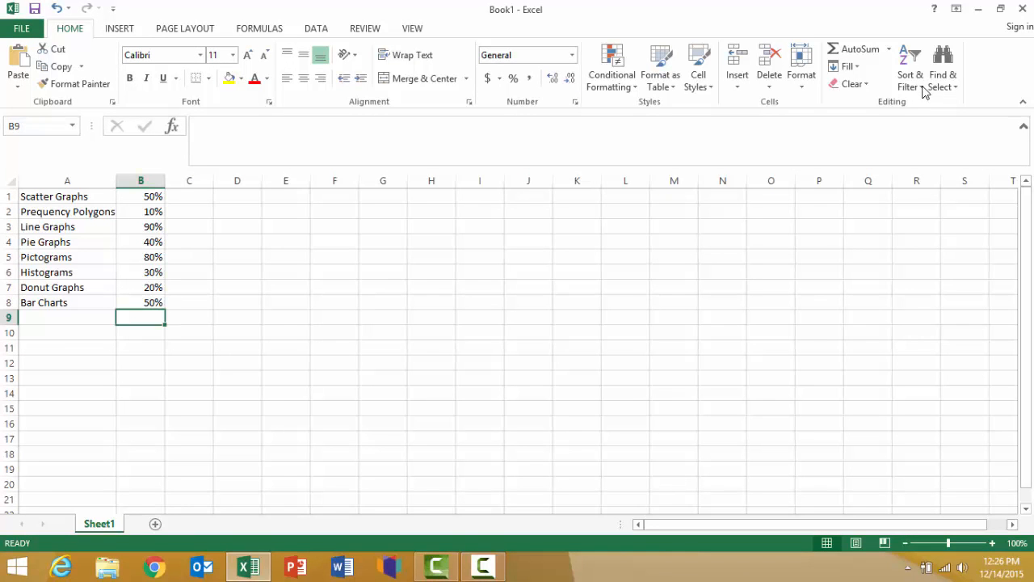
# Custom-sort the rows by Column B percentages, smallest to largest (10% to 90%).
pyautogui.click(910, 68)
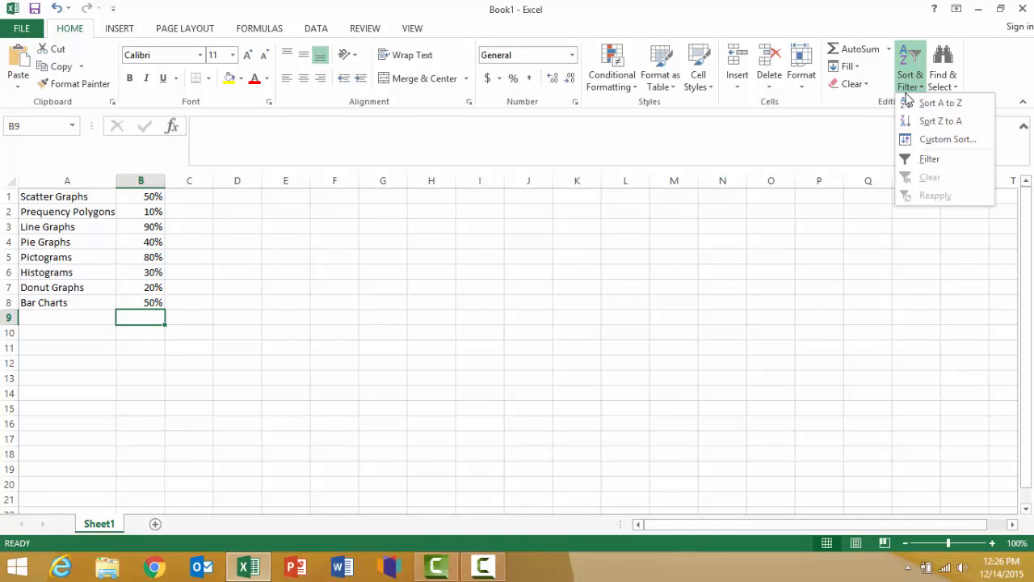
pyautogui.moveTo(946, 139)
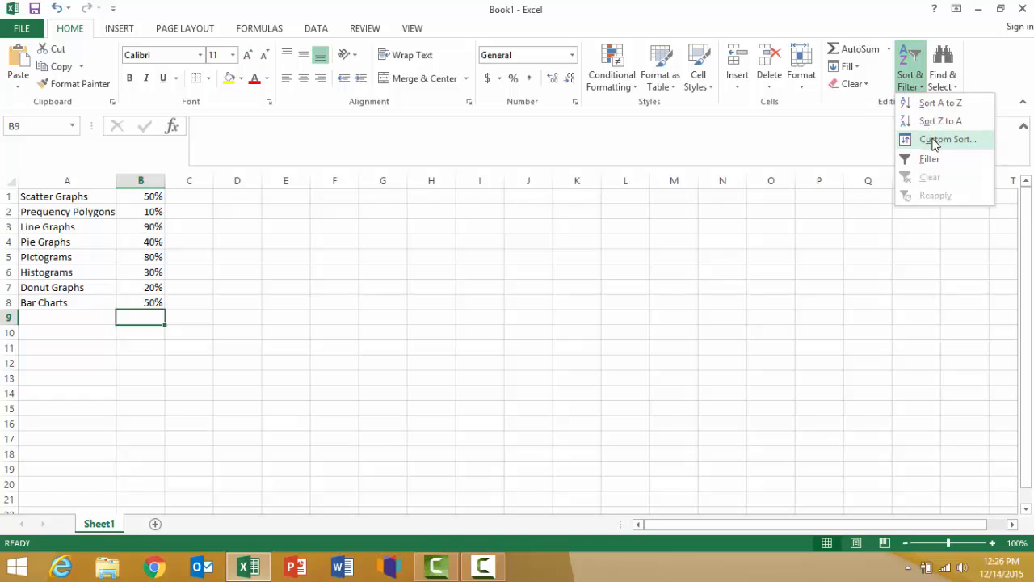
pyautogui.click(947, 139)
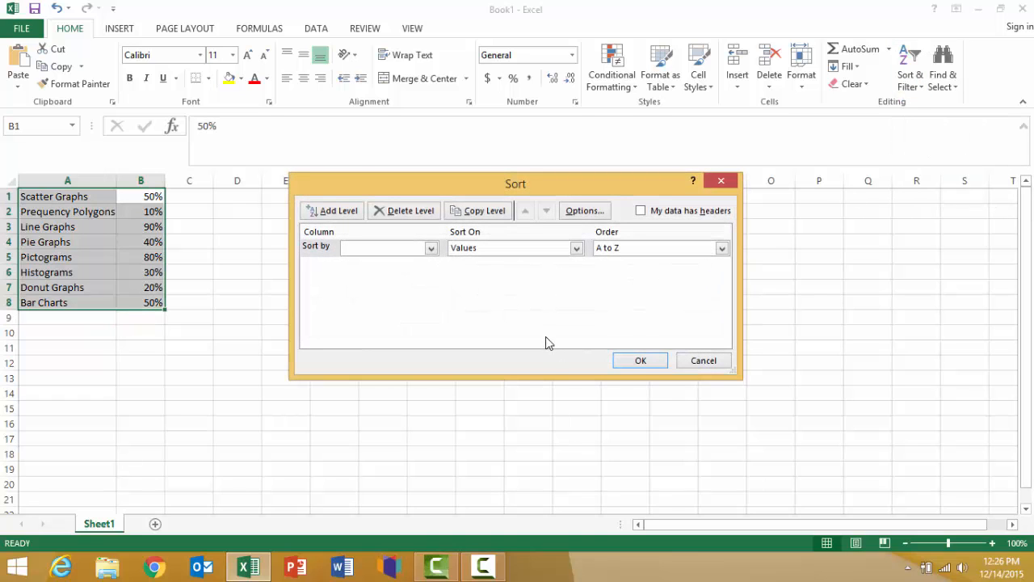
pyautogui.moveTo(508, 333)
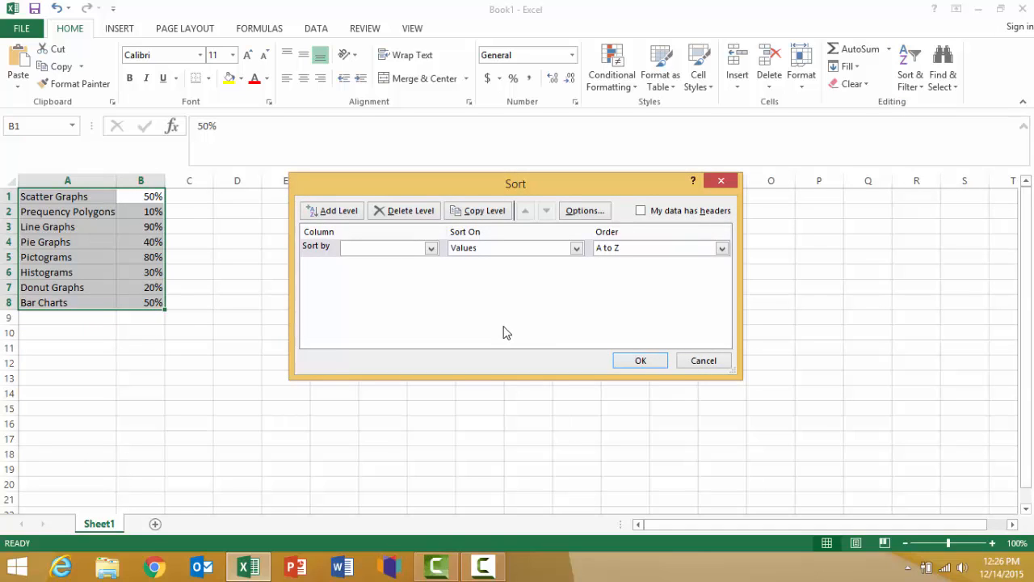
pyautogui.moveTo(479, 302)
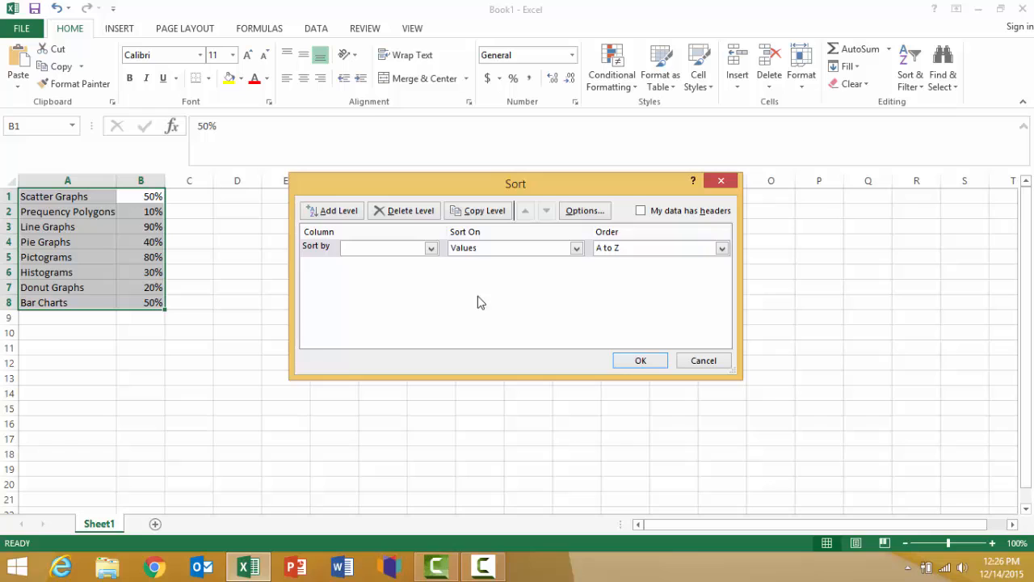
pyautogui.click(429, 249)
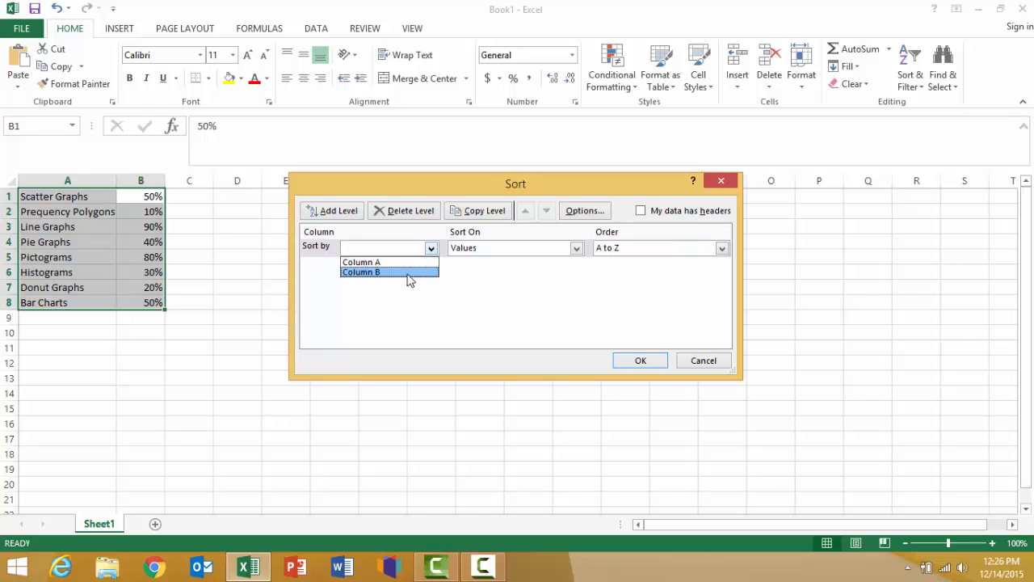
pyautogui.click(362, 272)
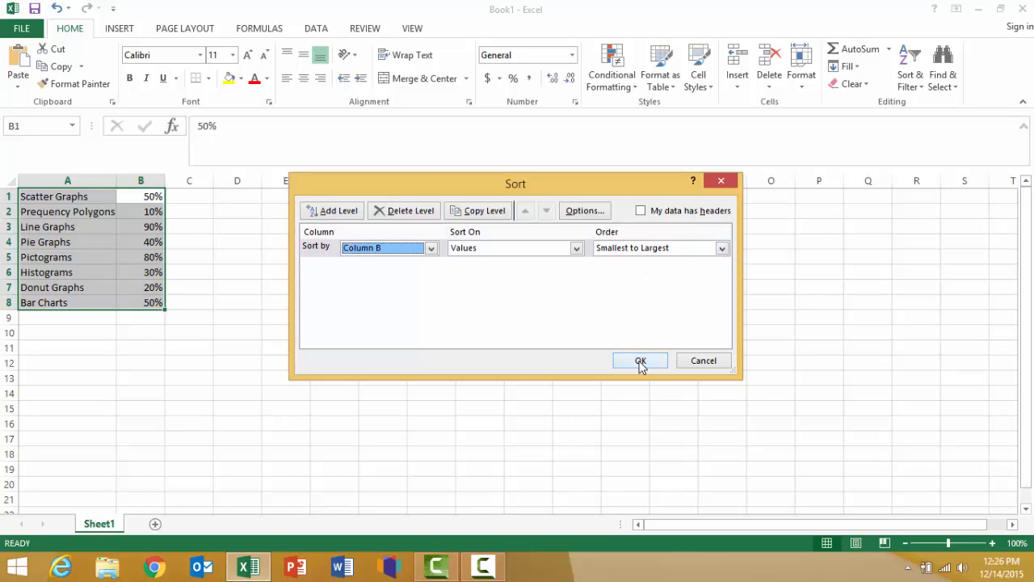
pyautogui.click(640, 360)
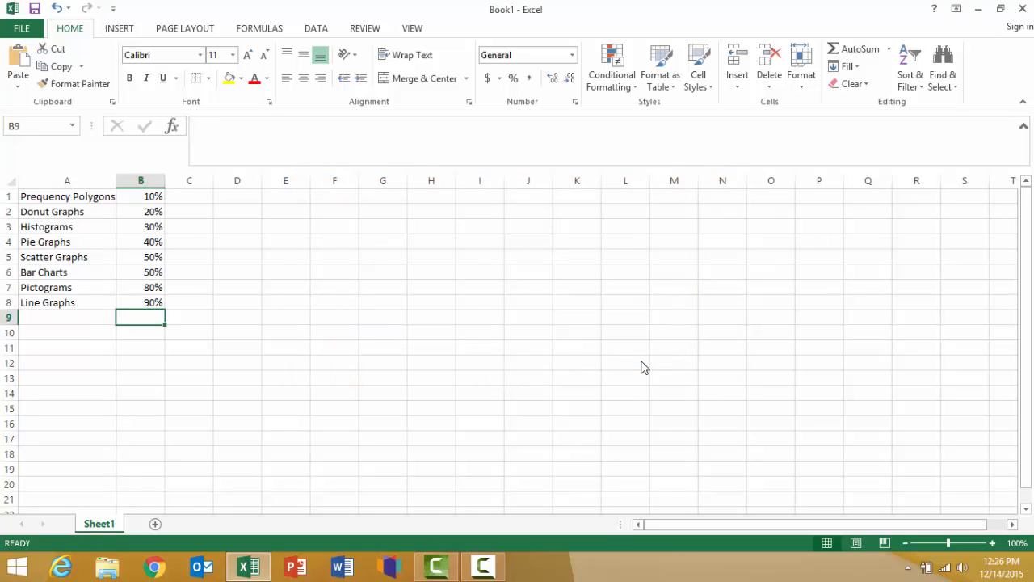
pyautogui.moveTo(640, 360)
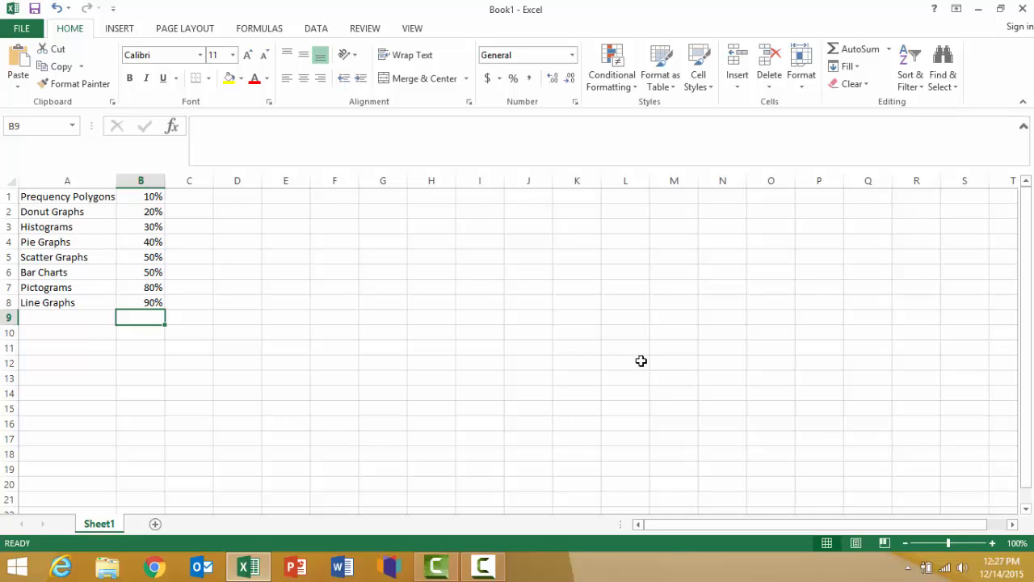
pyautogui.moveTo(494, 307)
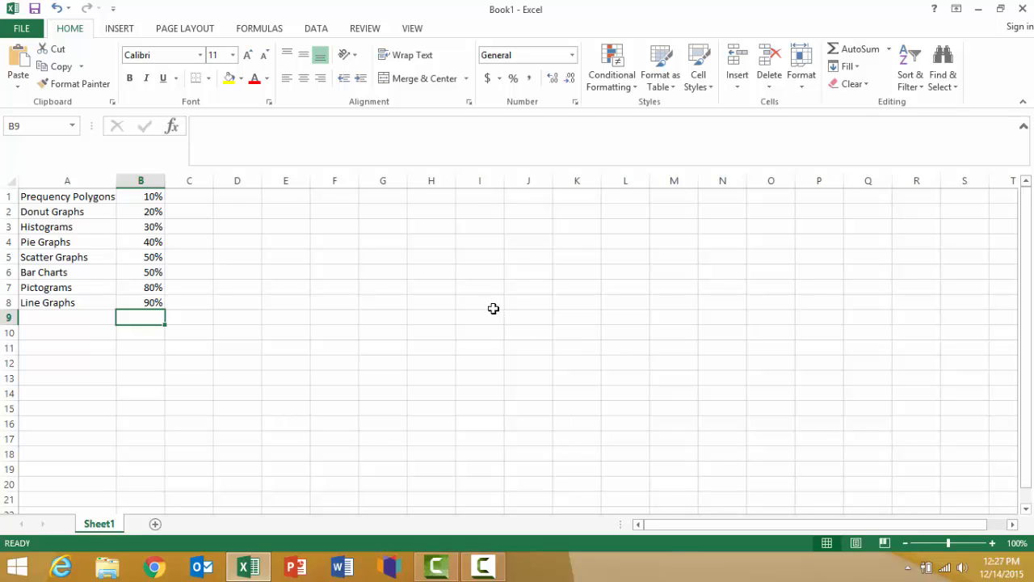
pyautogui.moveTo(478, 303)
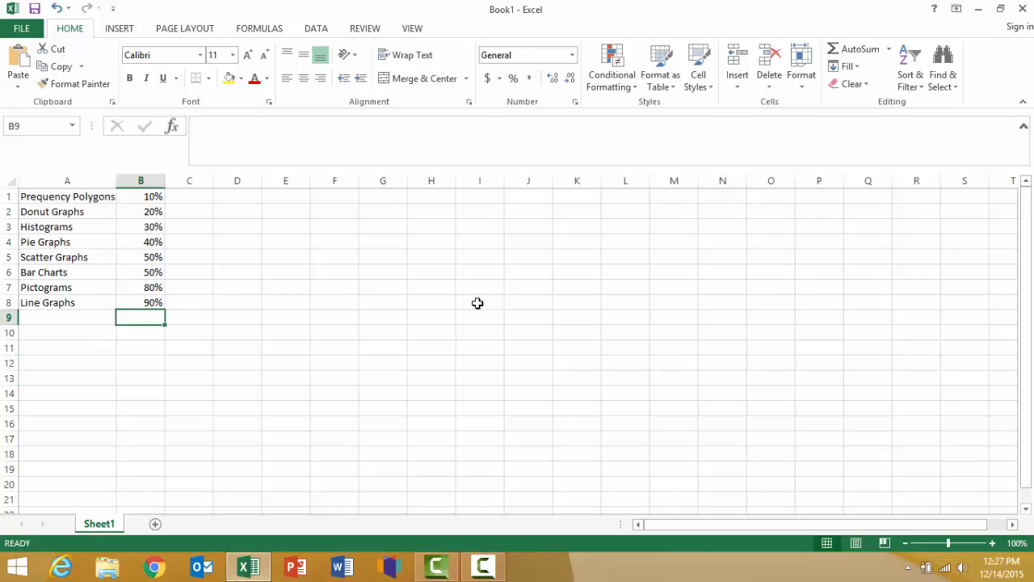
pyautogui.moveTo(155, 252)
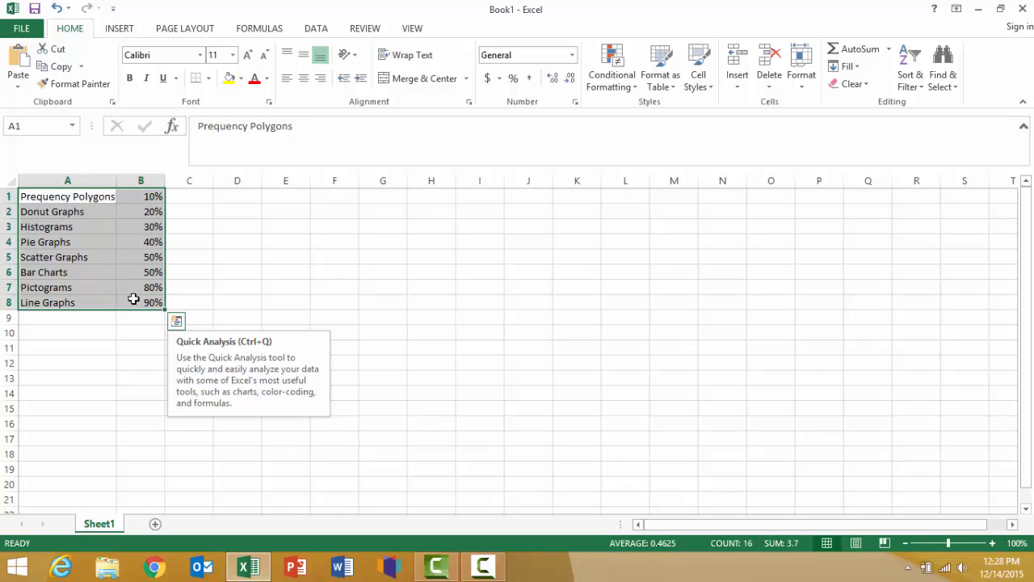
pyautogui.moveTo(126, 40)
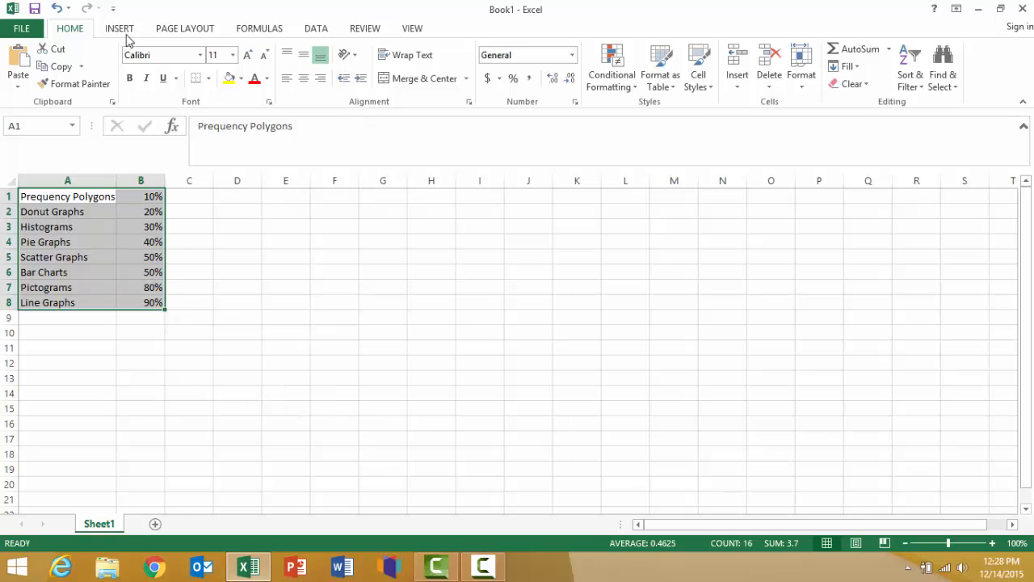
# Insert a 2-D Clustered Bar chart of the eight graph types and their percentages.
pyautogui.click(119, 27)
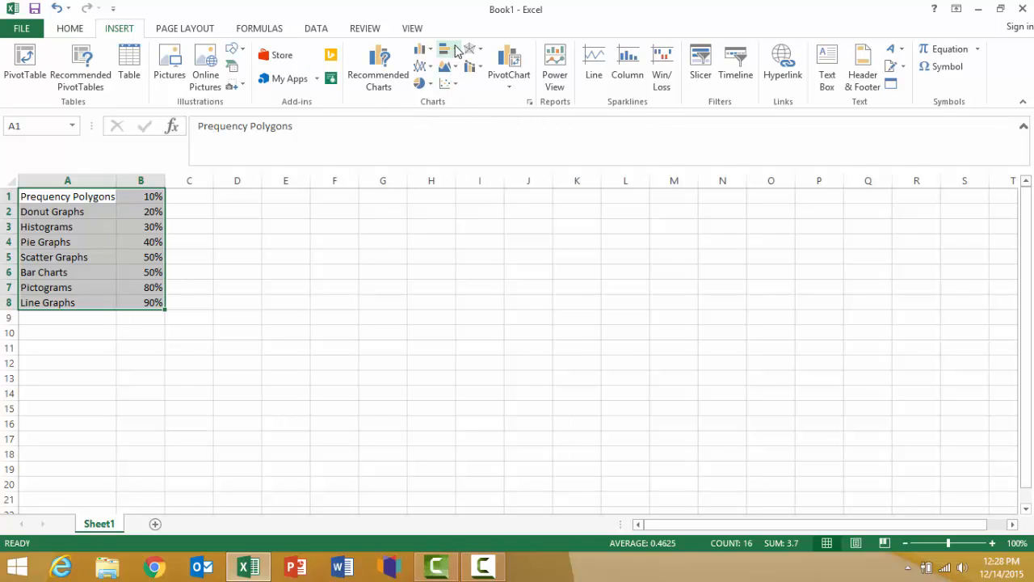
pyautogui.moveTo(449, 48)
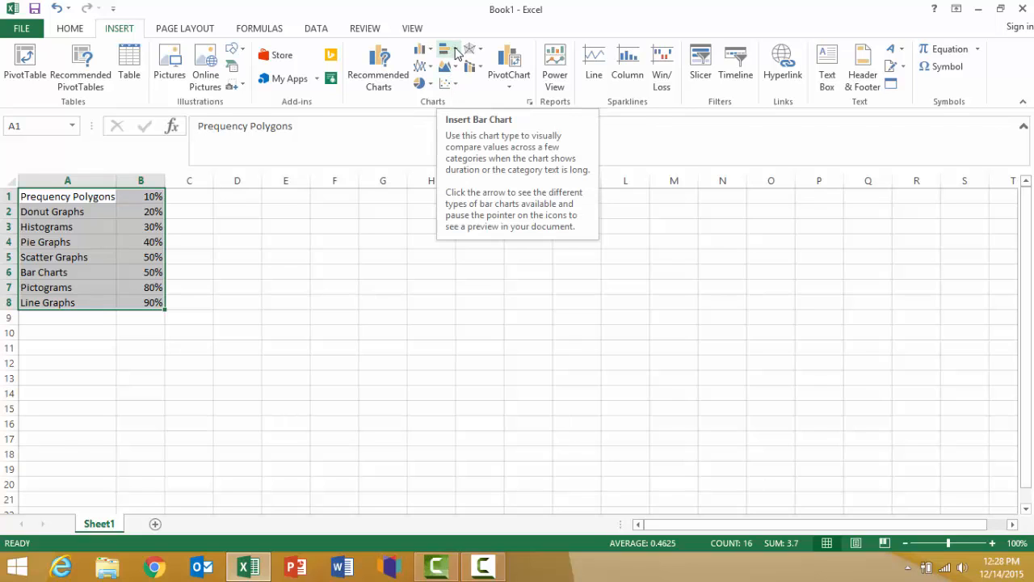
pyautogui.click(448, 49)
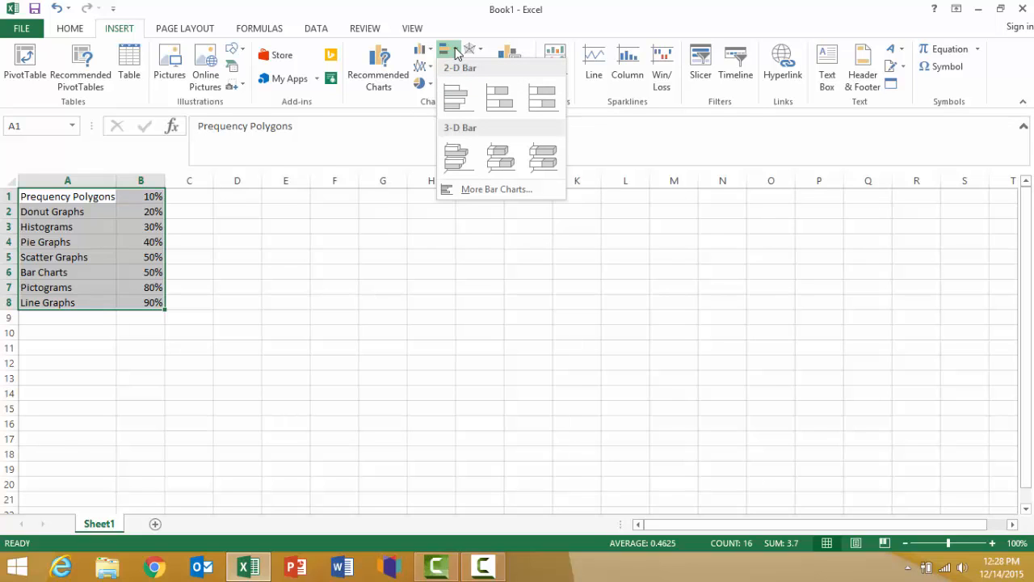
pyautogui.click(457, 97)
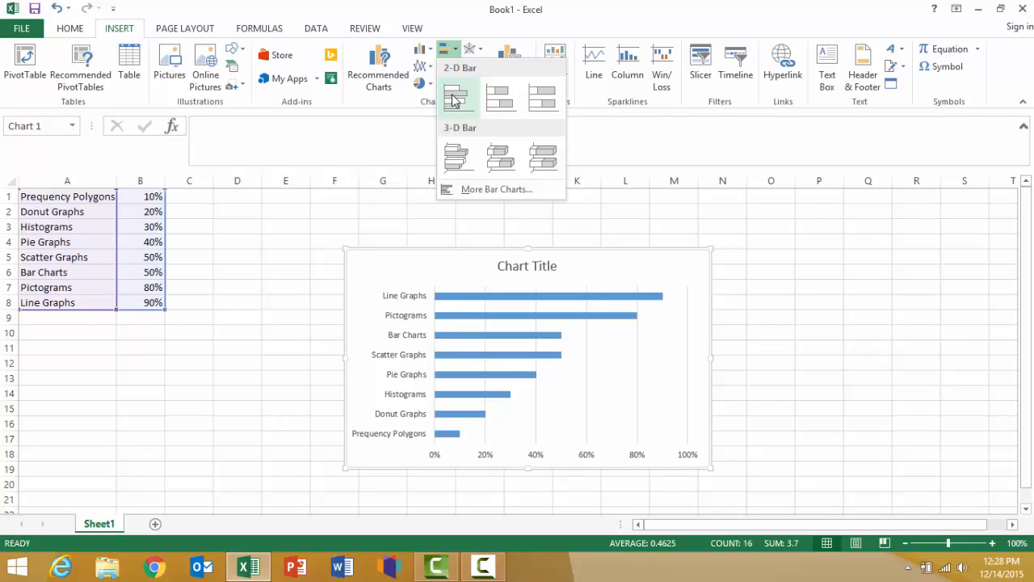
pyautogui.click(457, 97)
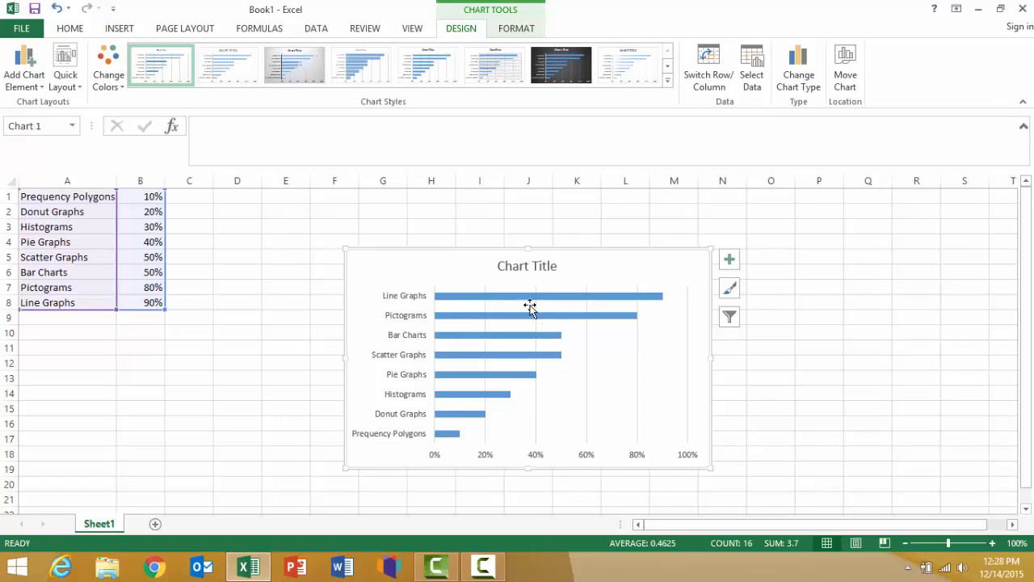
pyautogui.moveTo(436, 294)
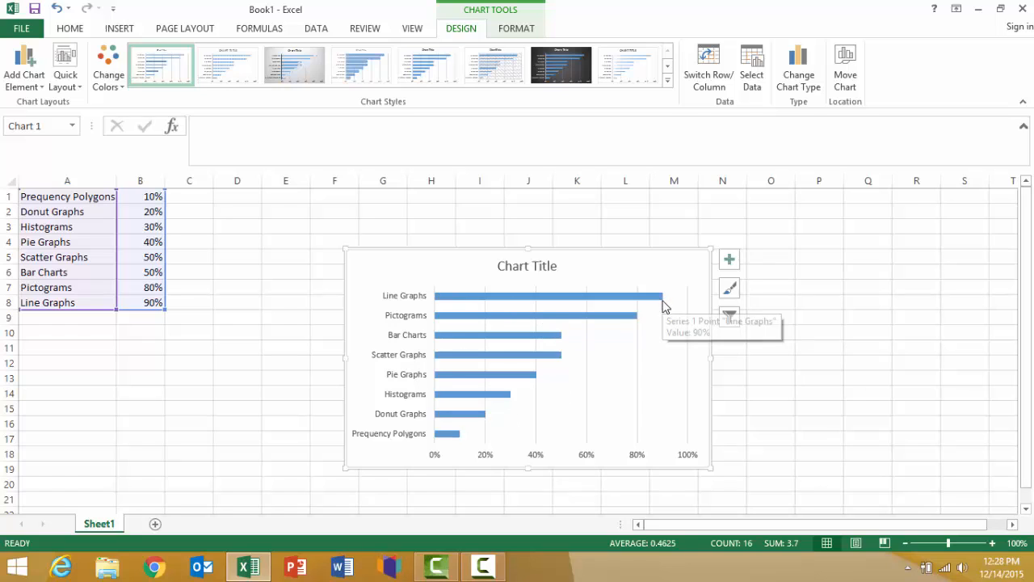
pyautogui.moveTo(467, 437)
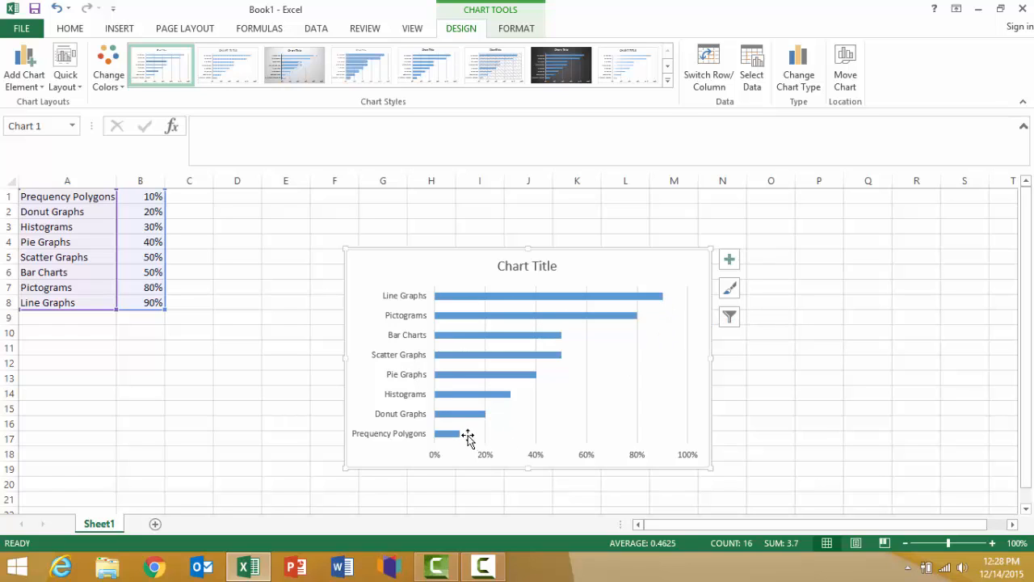
pyautogui.moveTo(515, 338)
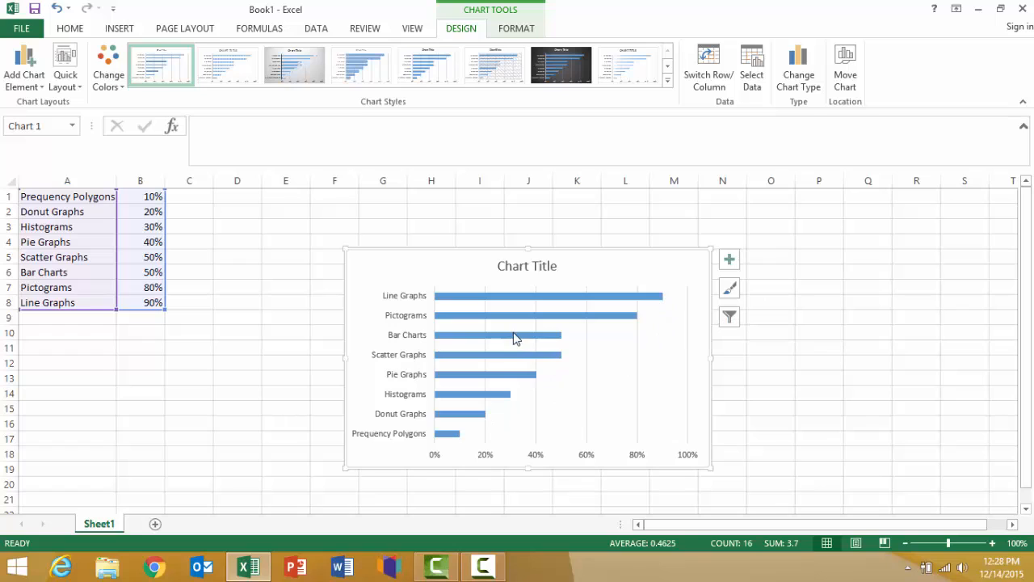
pyautogui.moveTo(483, 345)
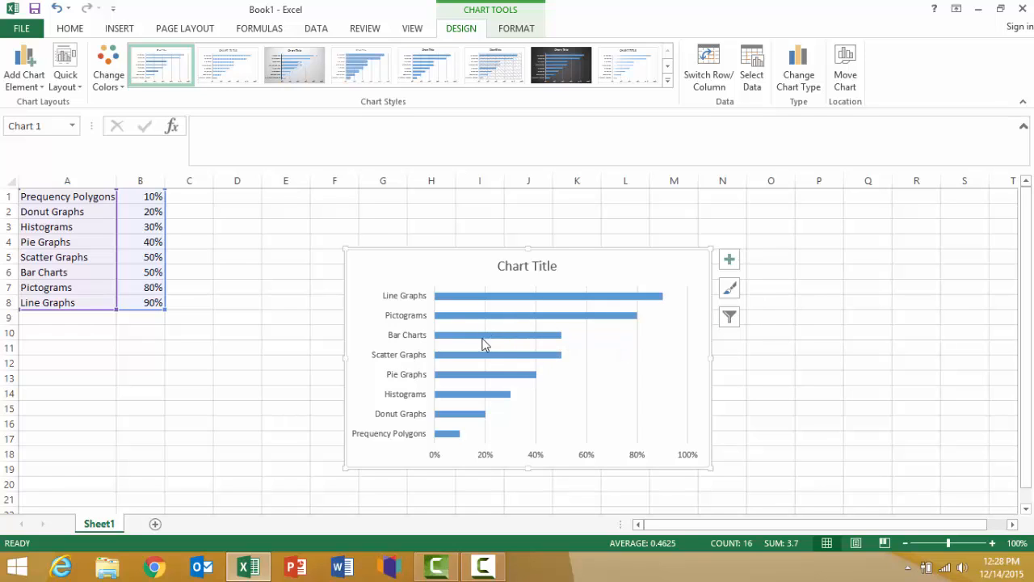
pyautogui.moveTo(598, 355)
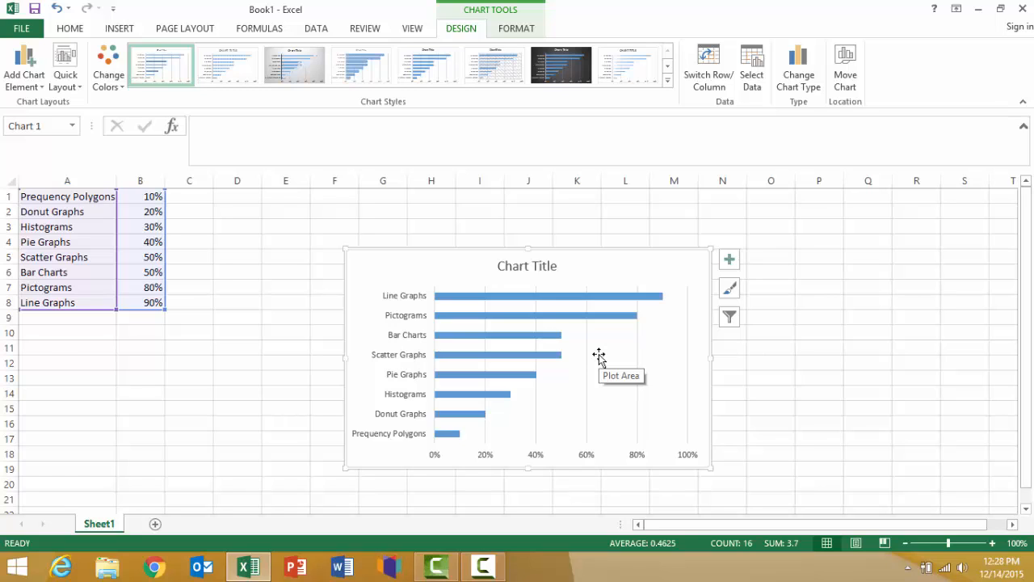
pyautogui.moveTo(488, 342)
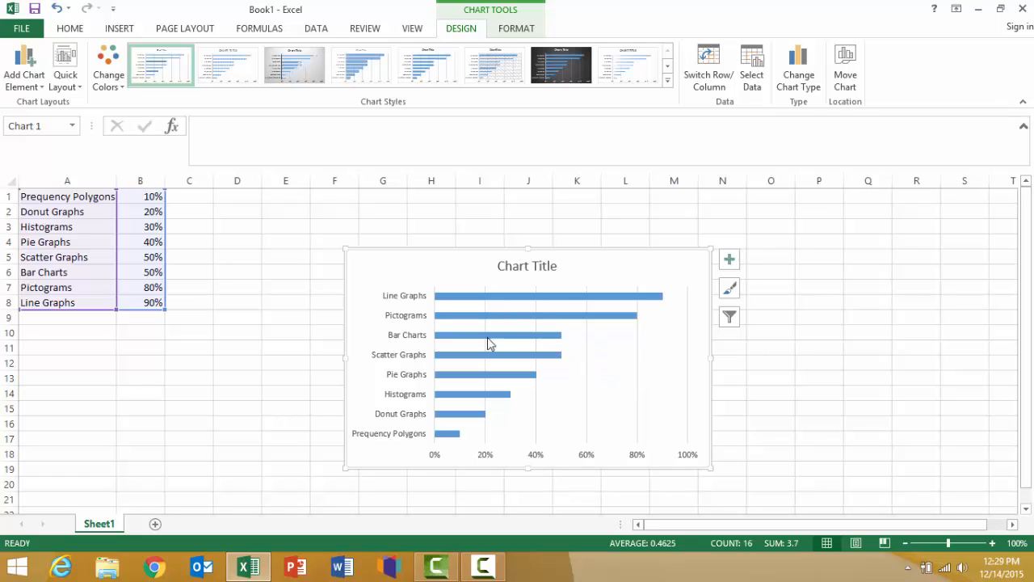
pyautogui.moveTo(501, 326)
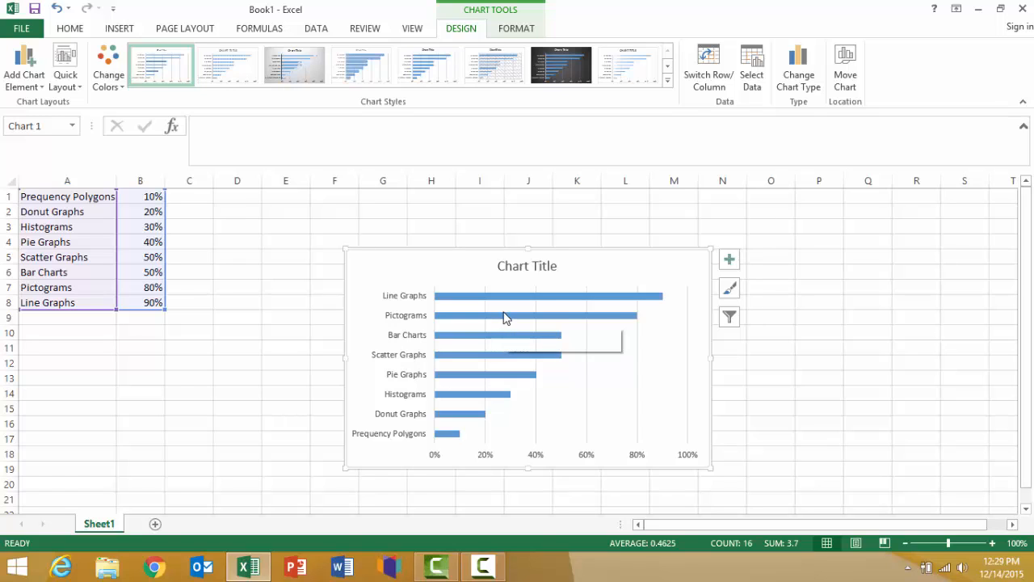
# In Format Data Series, reduce the bars' Gap Width to 60%.
pyautogui.rightClick(504, 315)
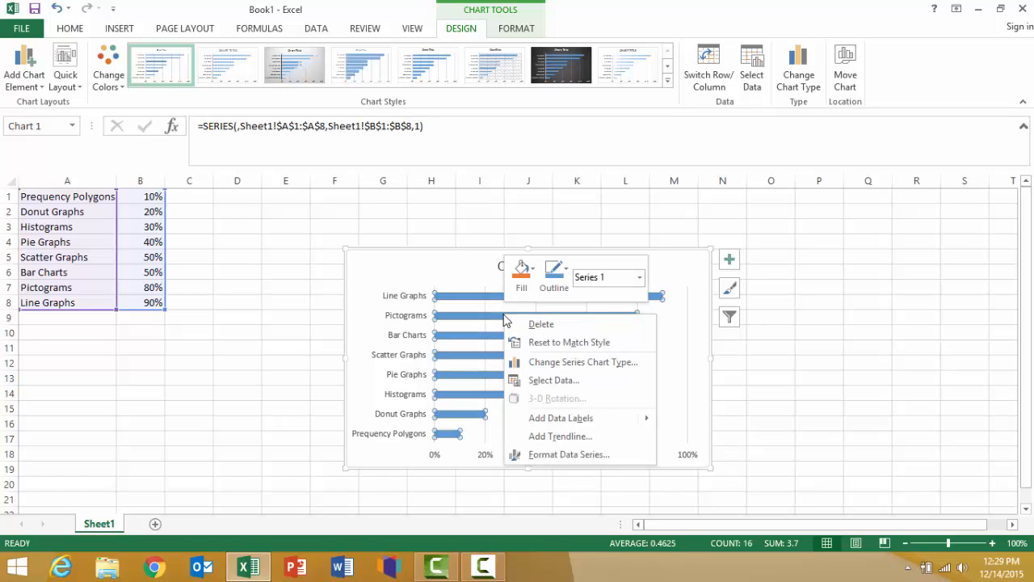
pyautogui.moveTo(540, 323)
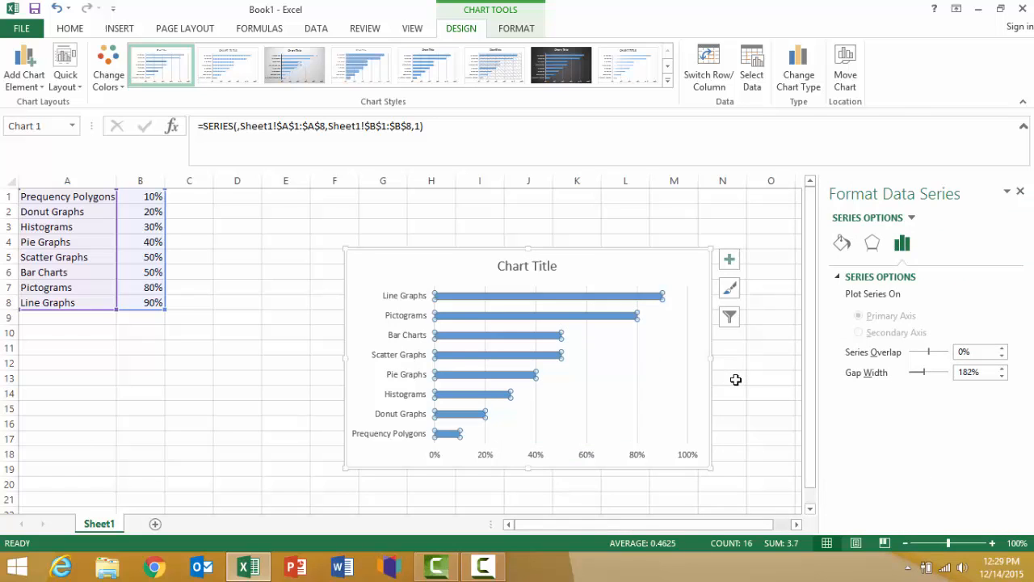
pyautogui.moveTo(730, 385)
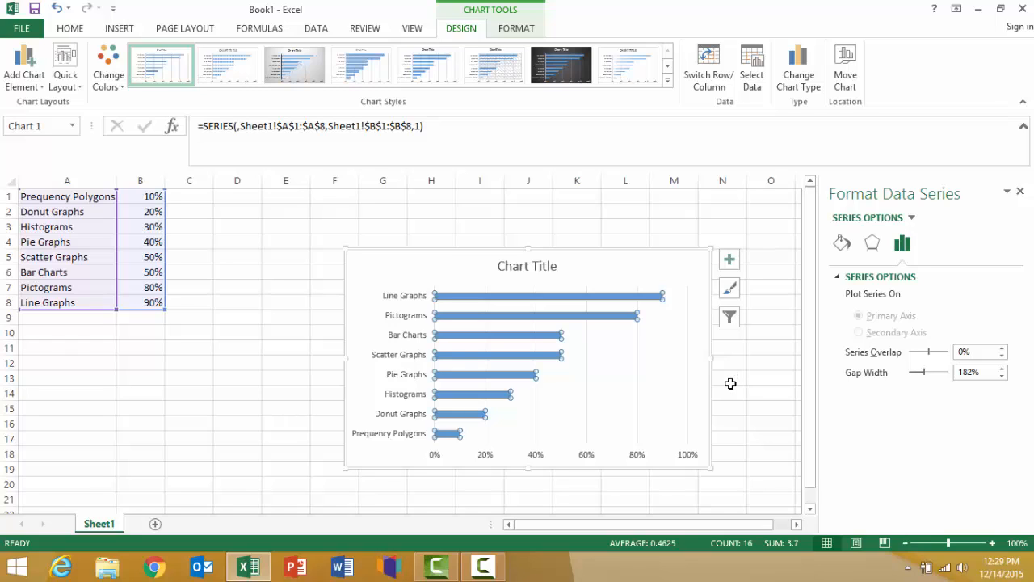
pyautogui.moveTo(871, 375)
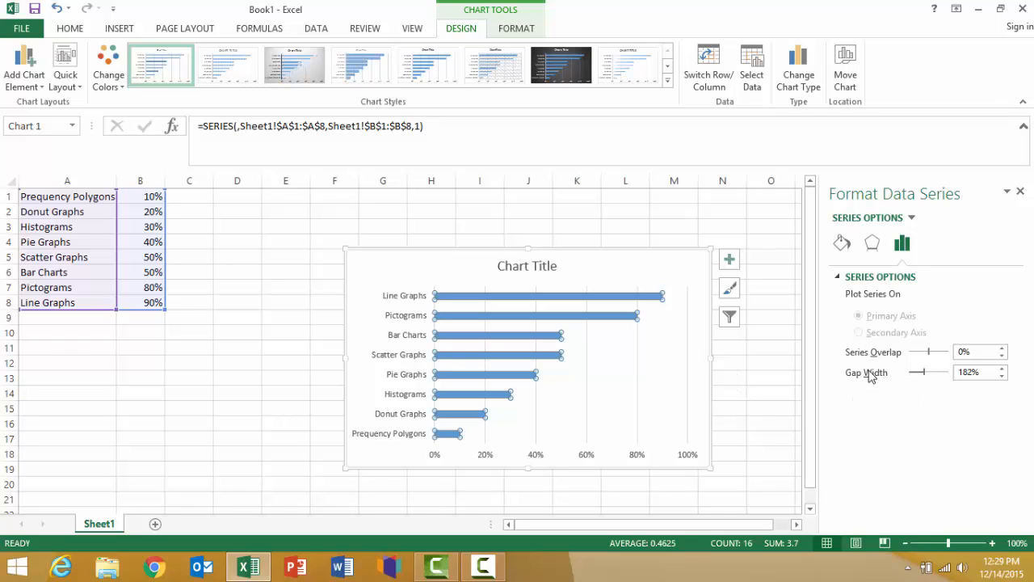
pyautogui.moveTo(930, 395)
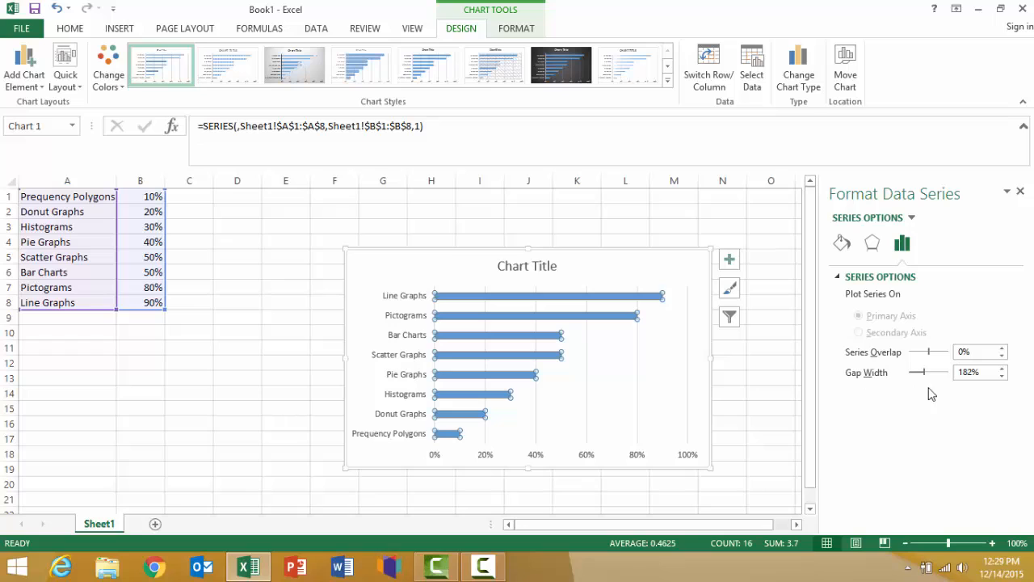
pyautogui.moveTo(1005, 381)
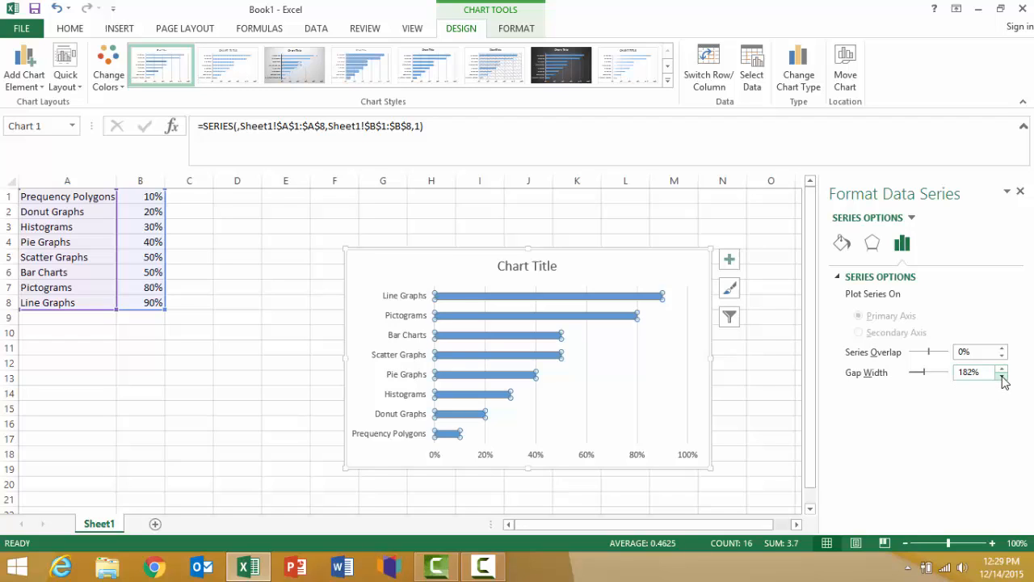
pyautogui.click(1004, 377)
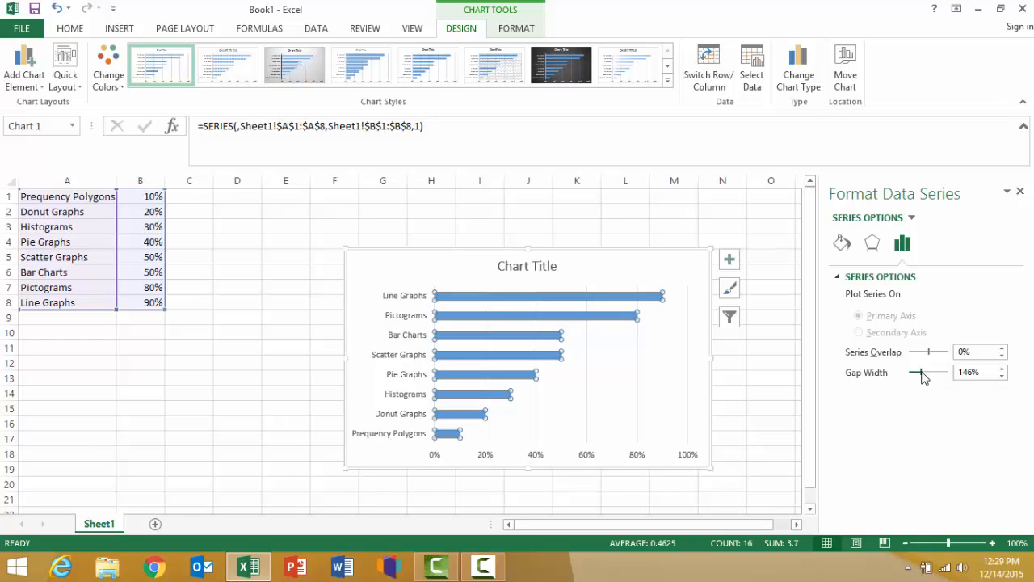
pyautogui.moveTo(937, 372); pyautogui.dragTo(918, 372)
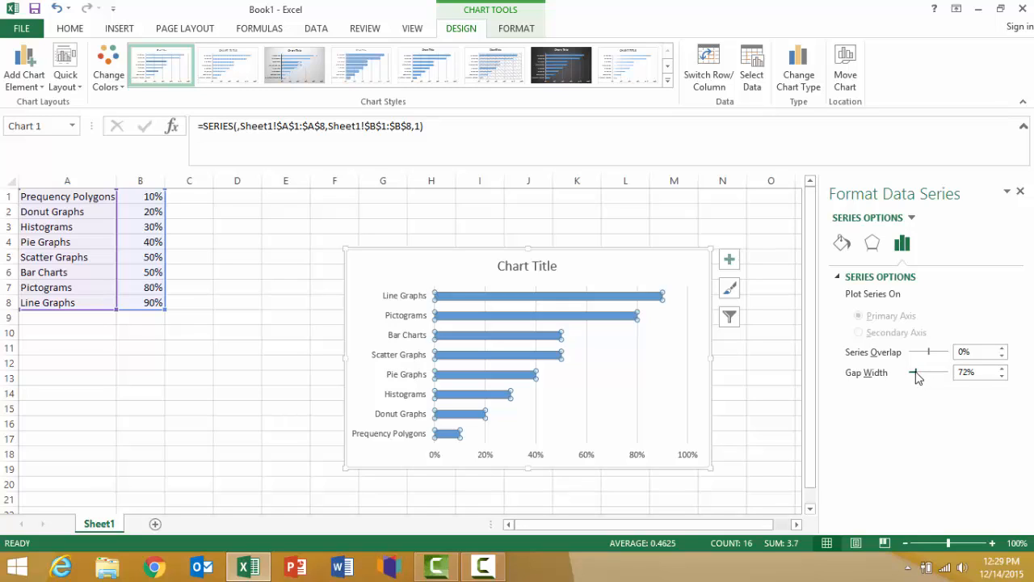
pyautogui.moveTo(929, 372); pyautogui.dragTo(915, 371)
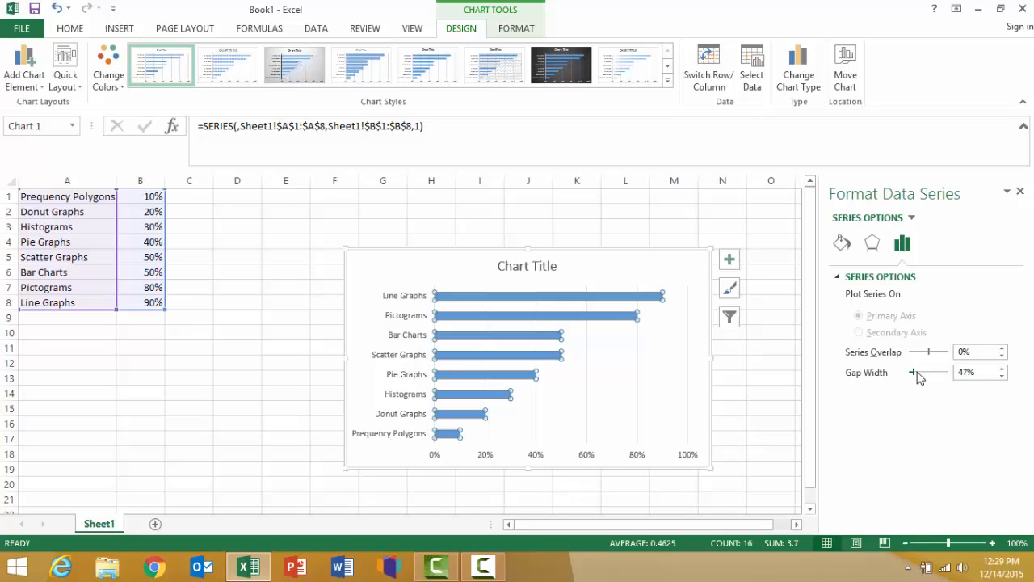
pyautogui.moveTo(929, 372); pyautogui.dragTo(951, 372)
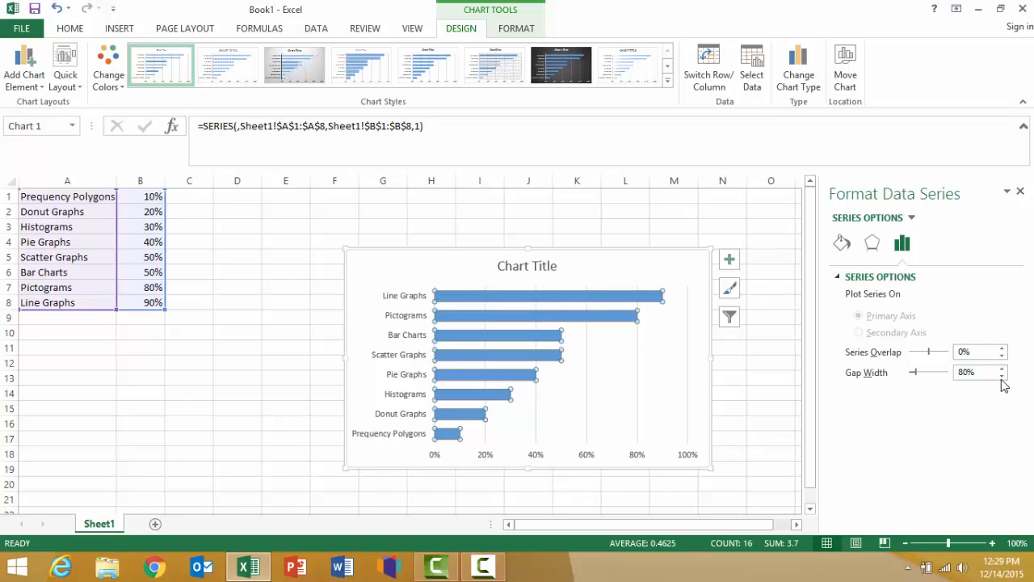
pyautogui.click(1004, 374)
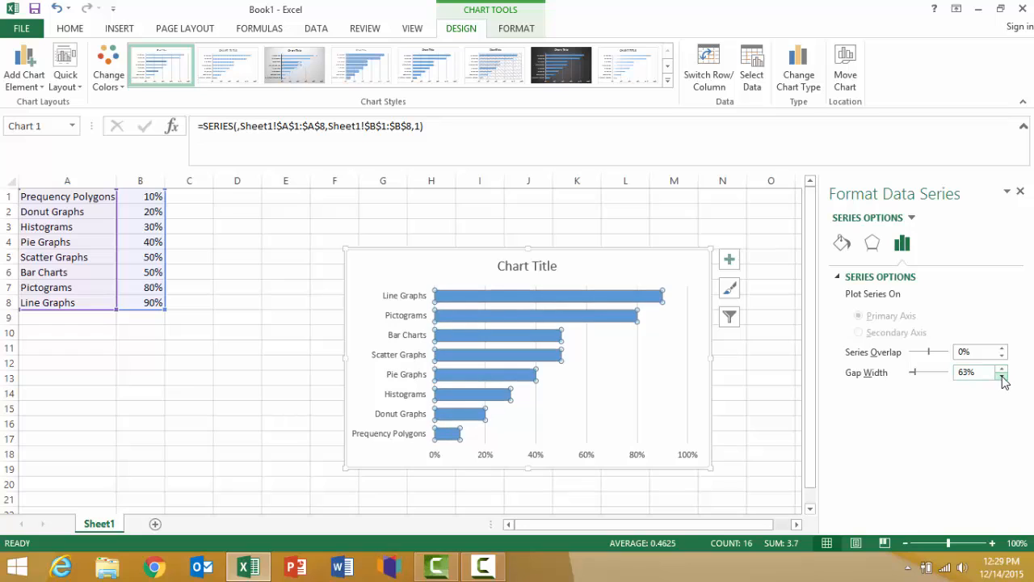
pyautogui.click(1003, 375)
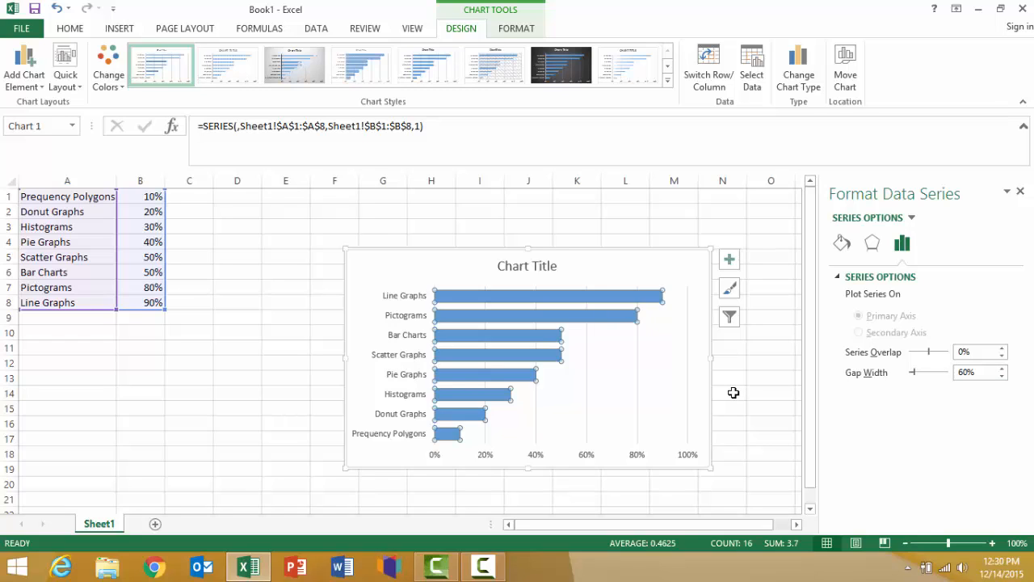
pyautogui.moveTo(498, 307)
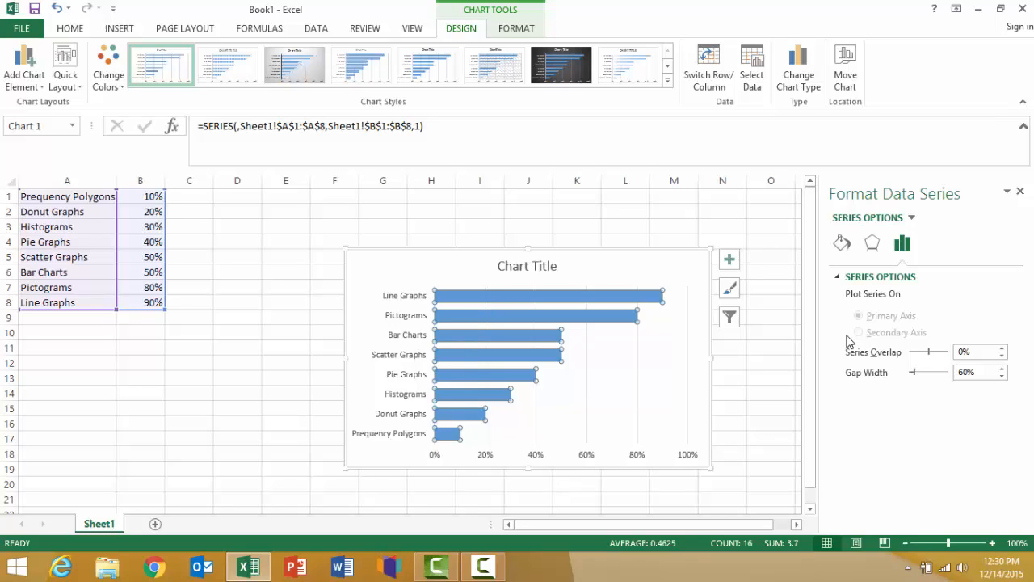
pyautogui.moveTo(842, 244)
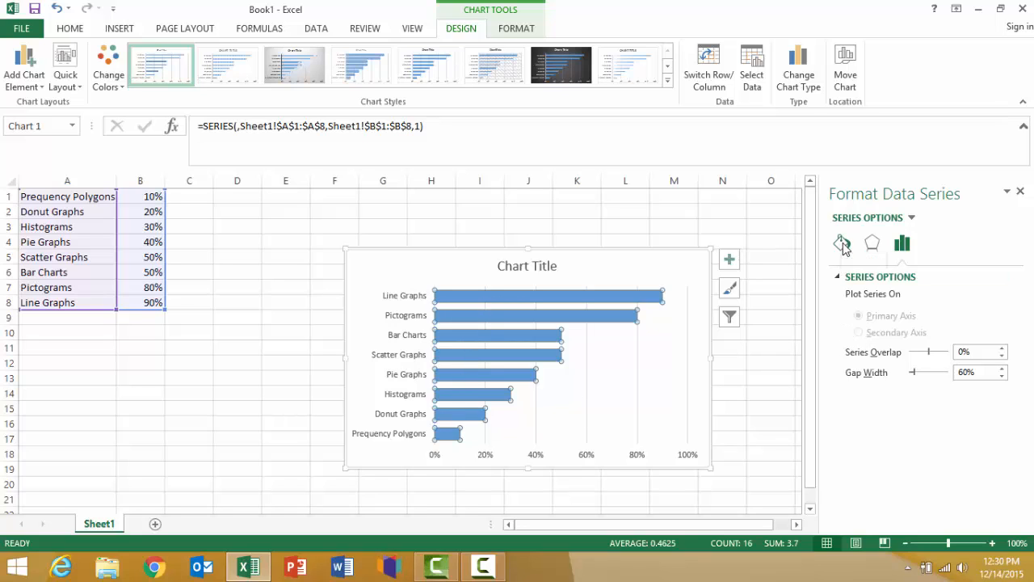
# Under Fill & Line, give the bar series a solid gray fill.
pyautogui.click(842, 243)
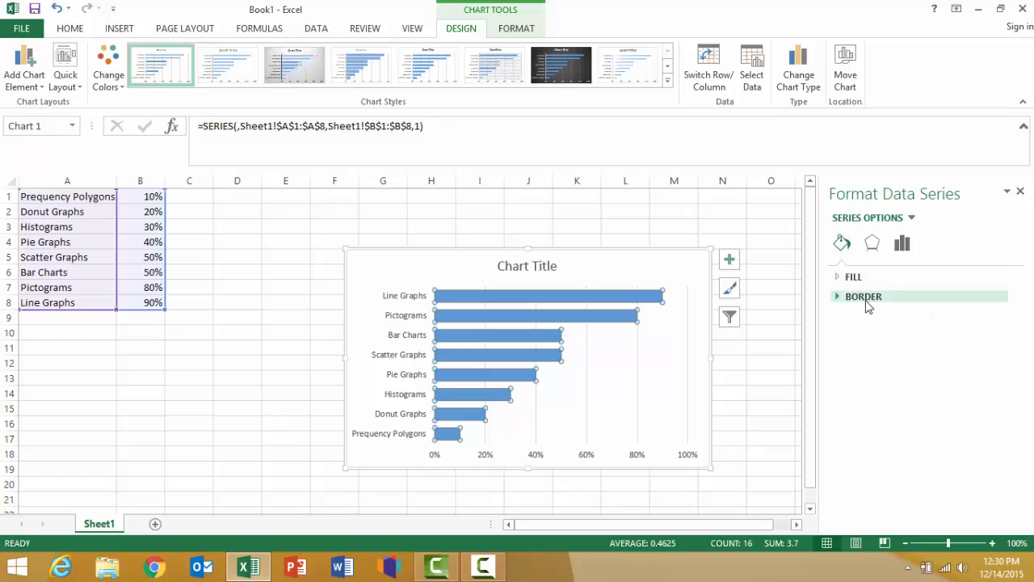
pyautogui.click(853, 277)
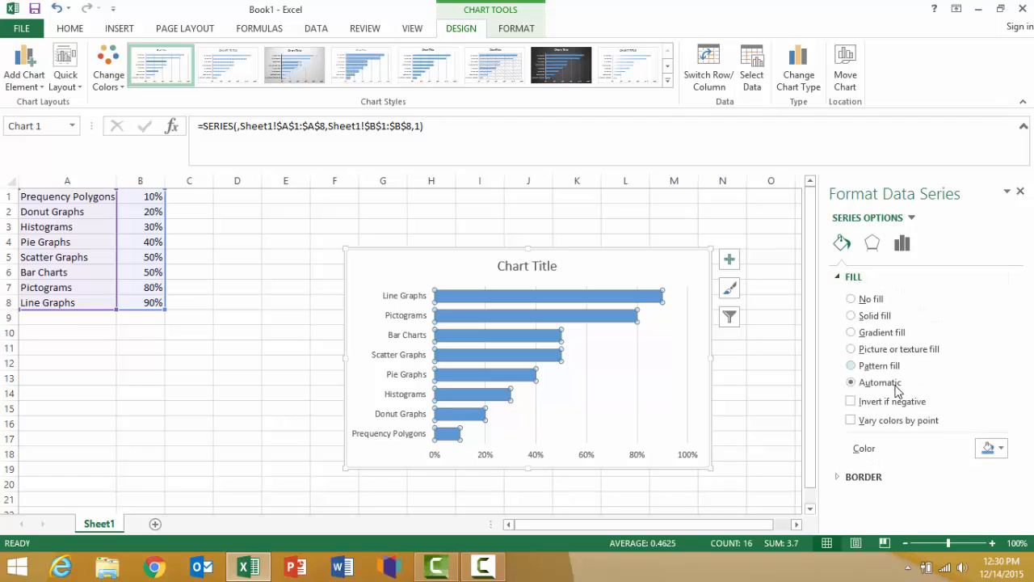
pyautogui.click(989, 448)
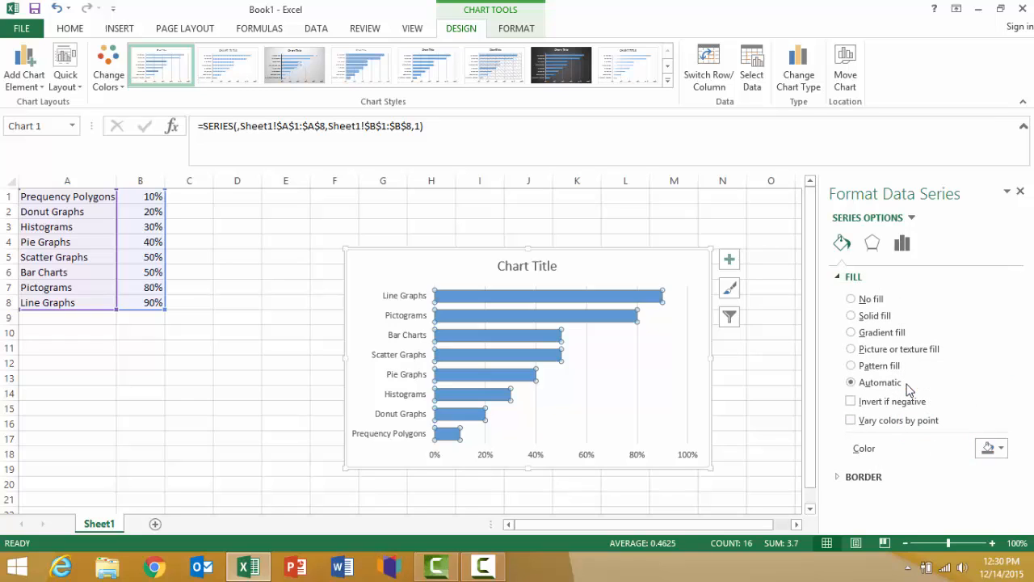
pyautogui.click(850, 315)
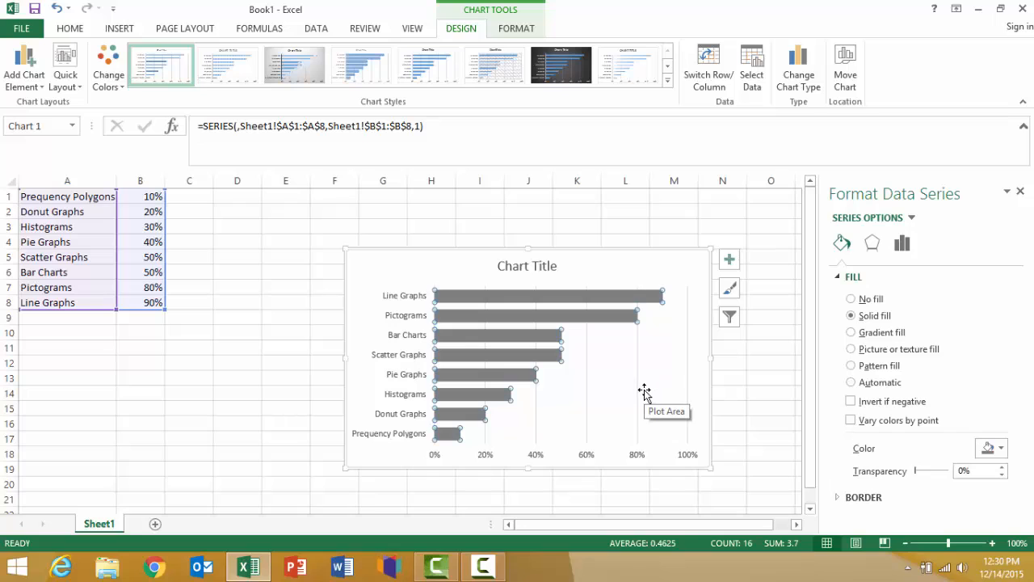
pyautogui.moveTo(501, 354)
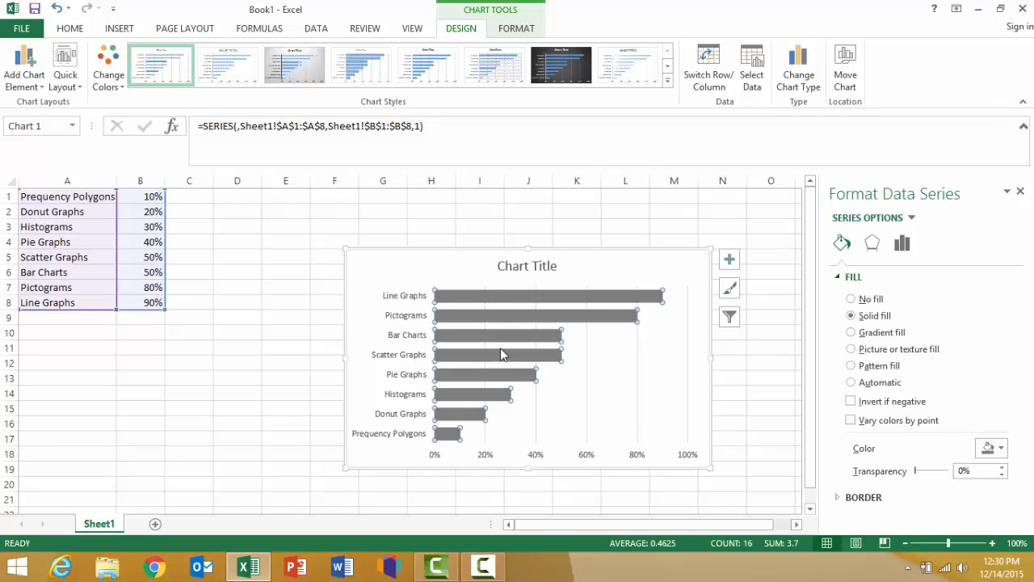
pyautogui.click(501, 334)
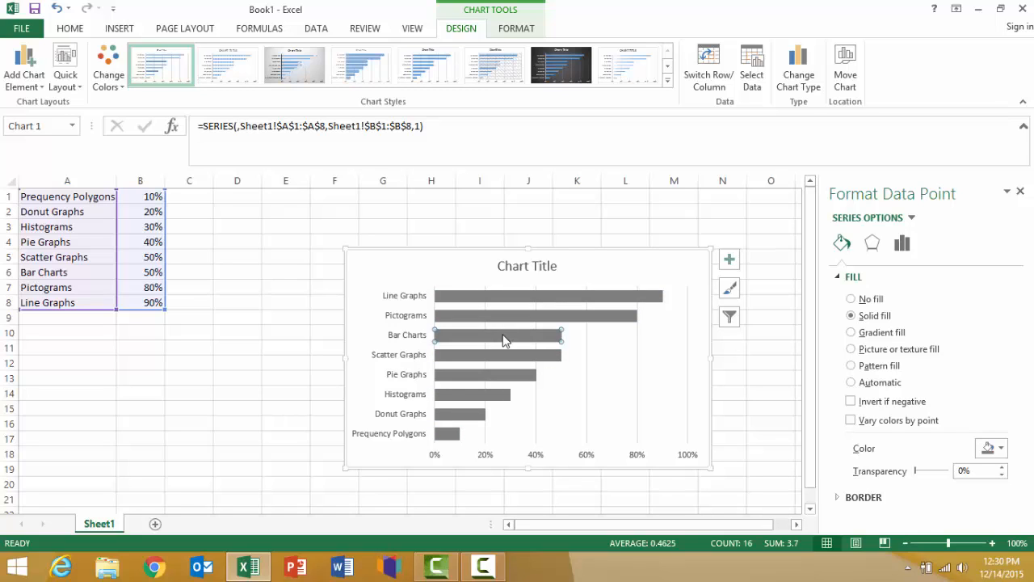
pyautogui.moveTo(537, 342)
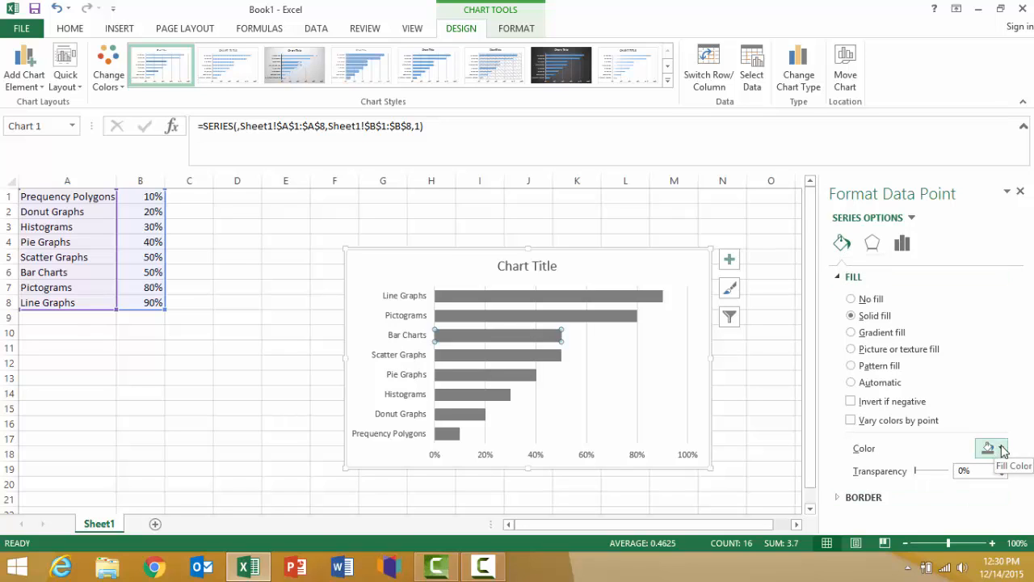
# Fill the Bar Charts data point with Blue, Accent 1, Darker 50%.
pyautogui.click(1001, 448)
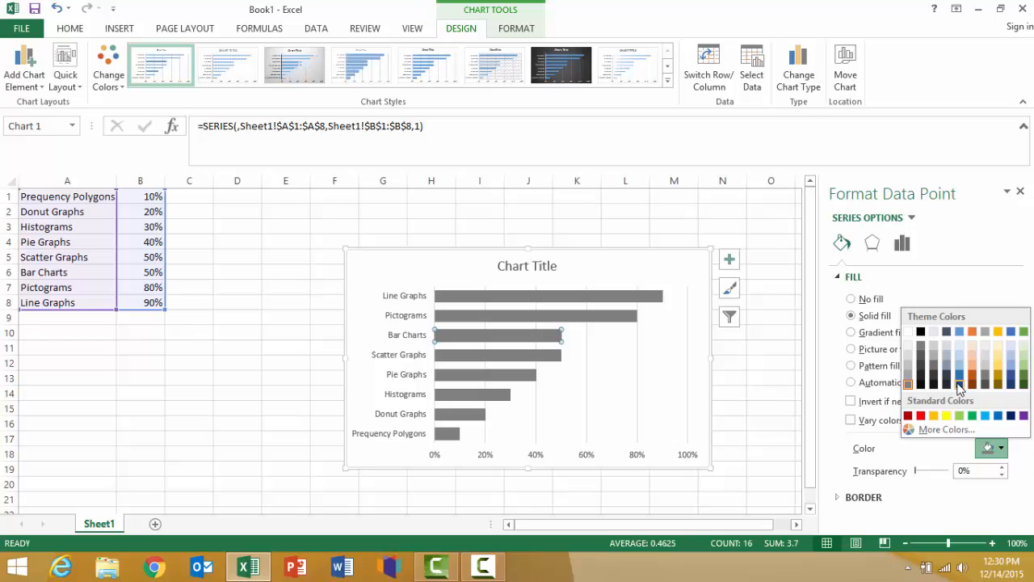
pyautogui.moveTo(960, 384)
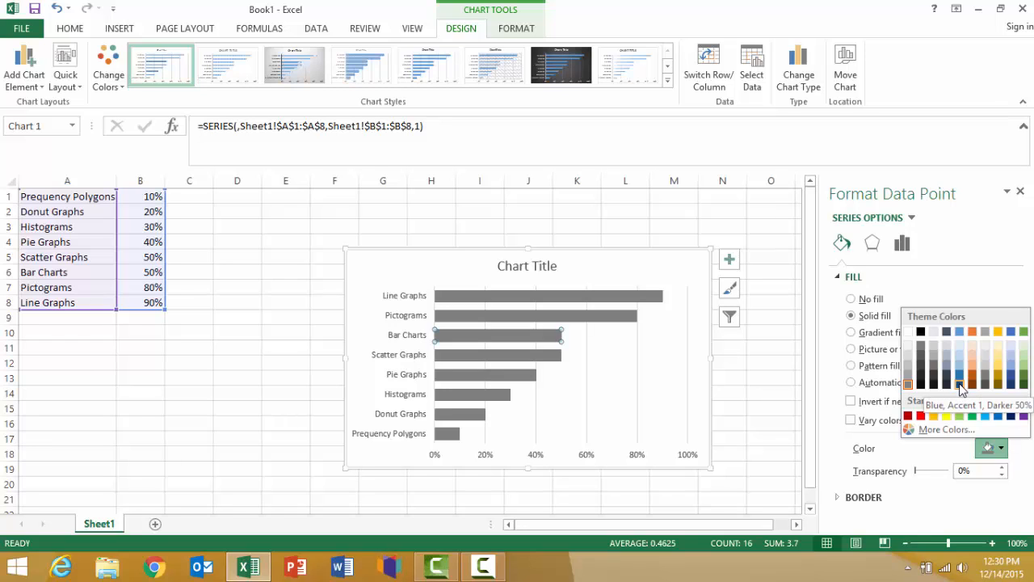
pyautogui.click(960, 388)
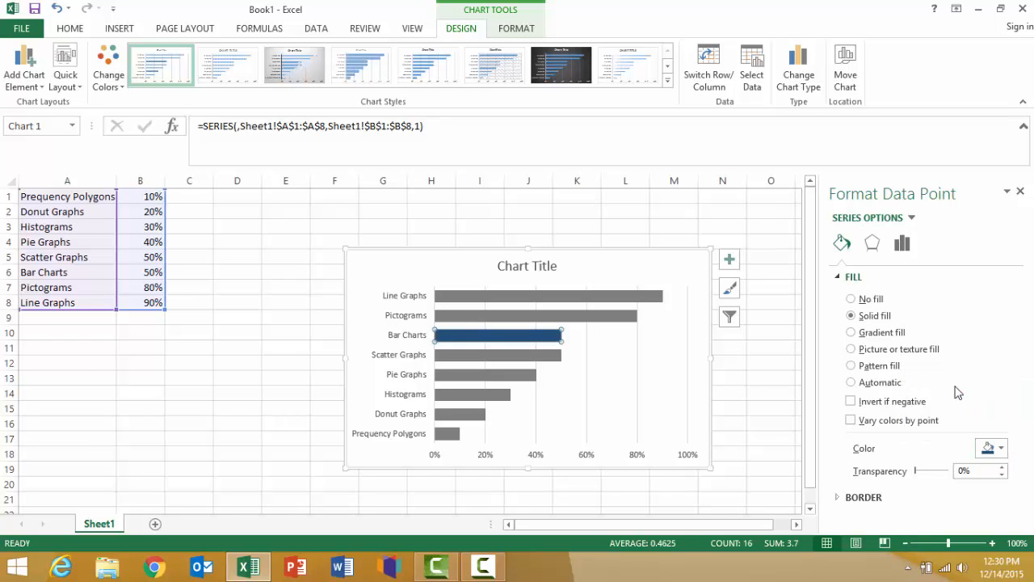
pyautogui.moveTo(533, 338)
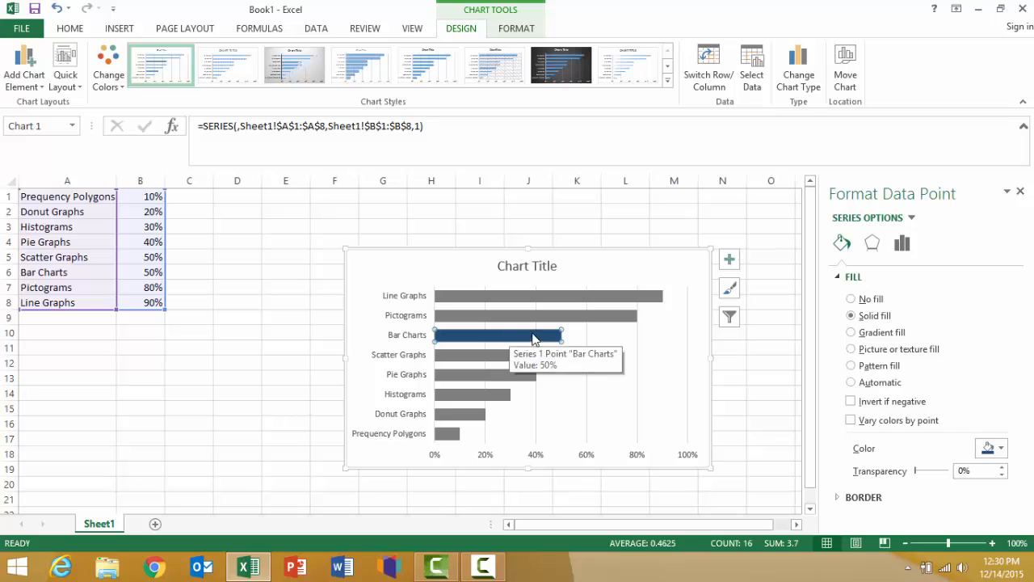
pyautogui.moveTo(639, 396)
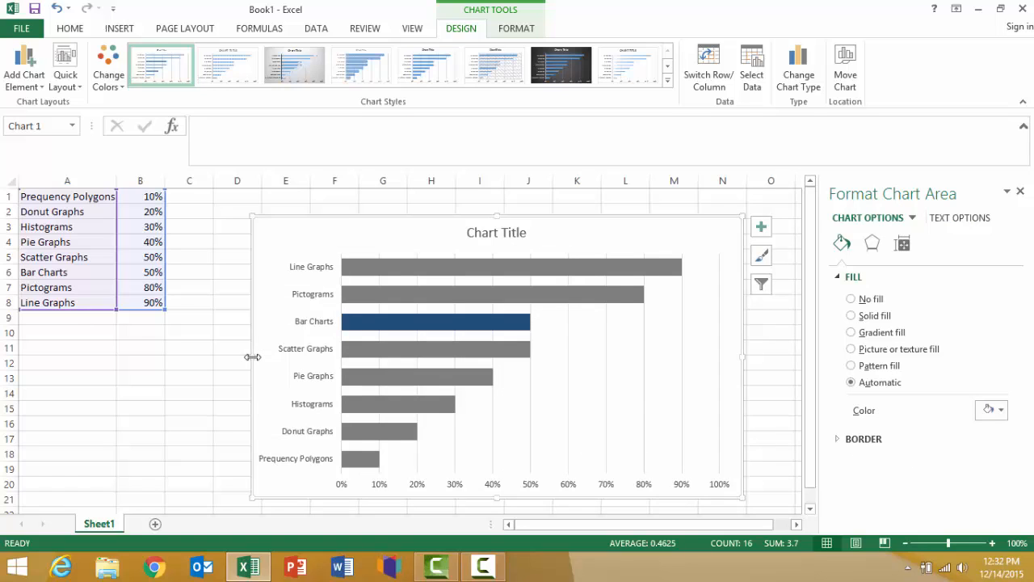
pyautogui.moveTo(492, 325)
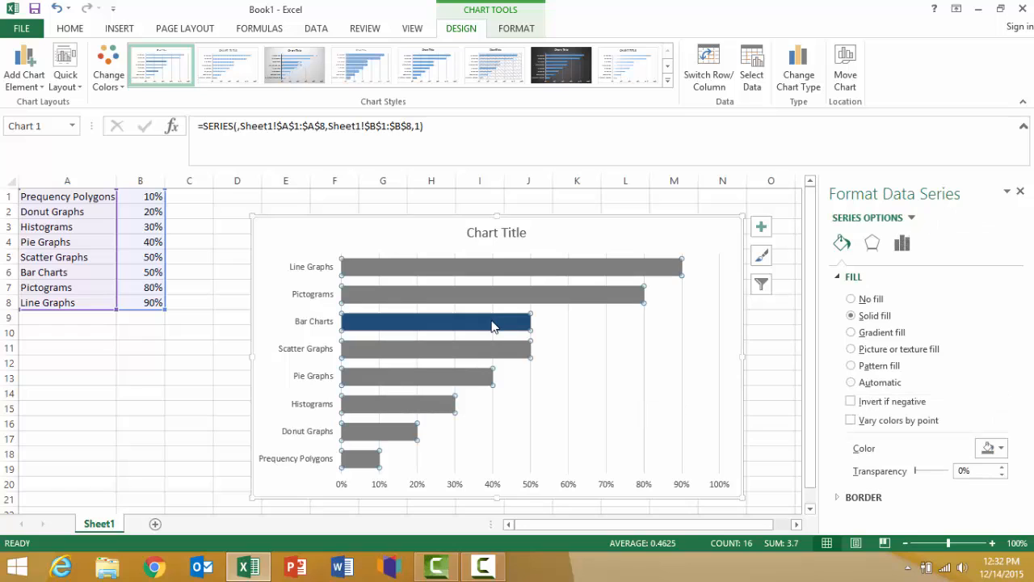
# Add a 50% data label to the Bar Charts bar only.
pyautogui.click(436, 320)
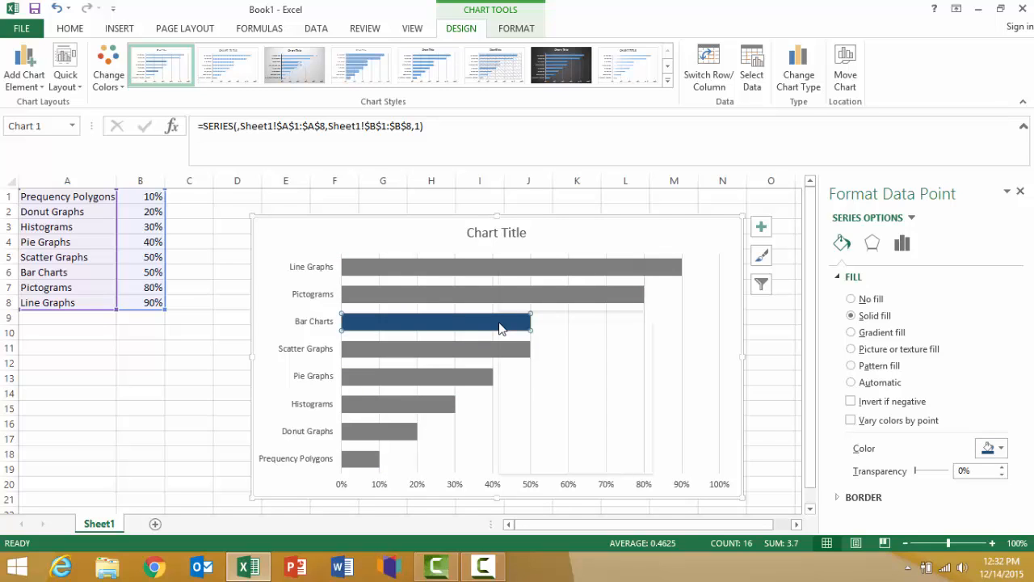
pyautogui.rightClick(500, 327)
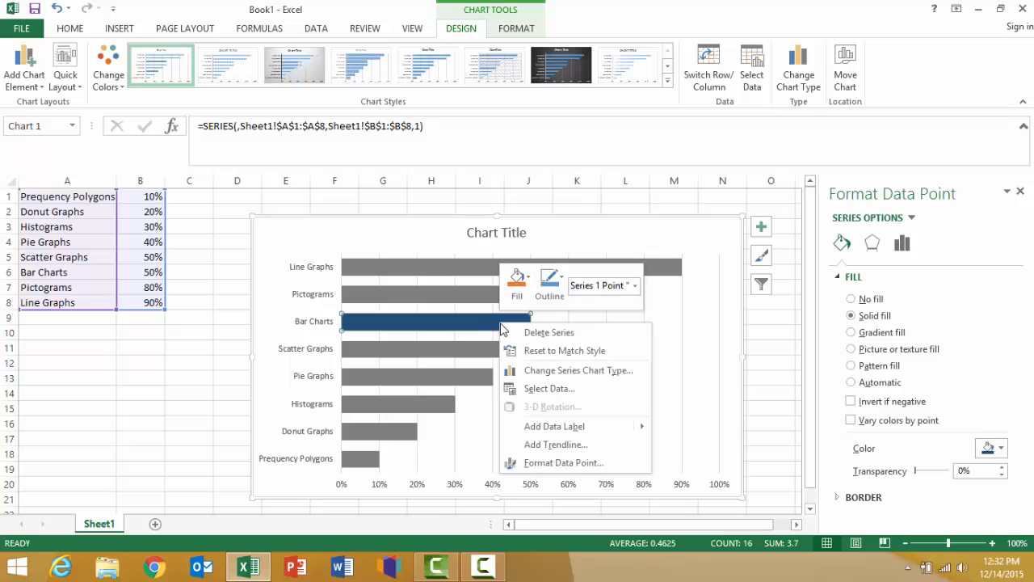
pyautogui.moveTo(552, 426)
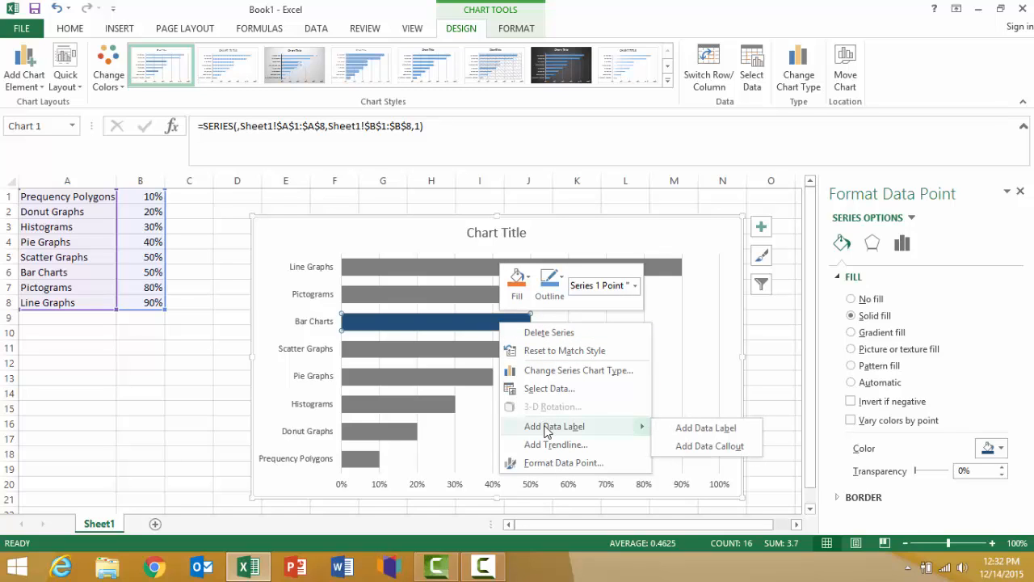
pyautogui.moveTo(693, 427)
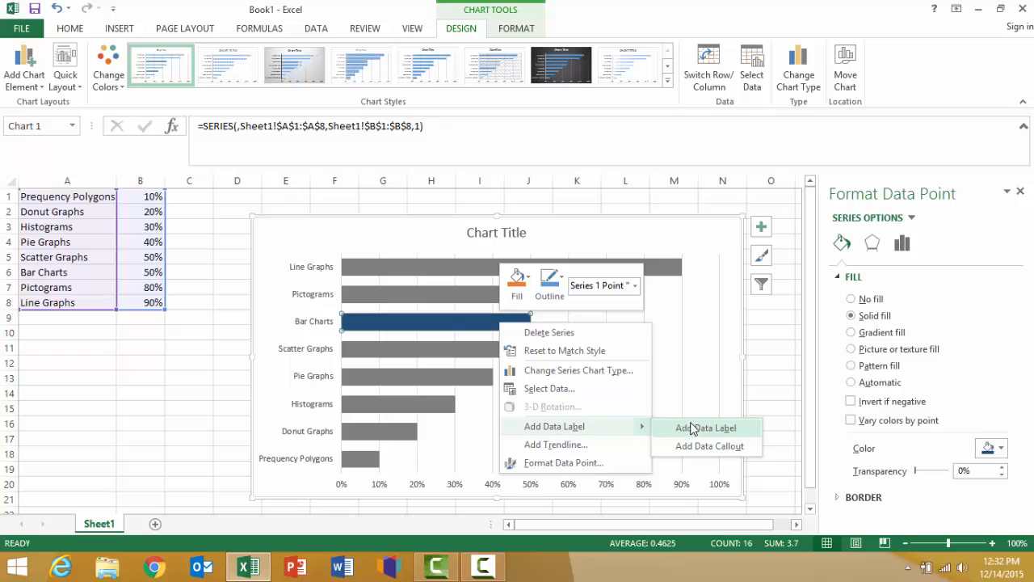
pyautogui.click(705, 427)
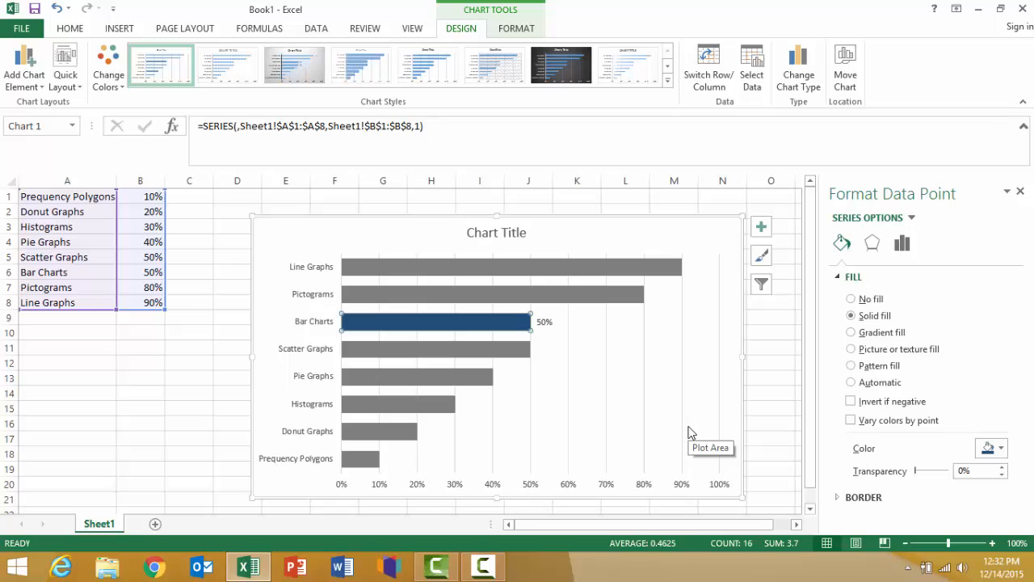
pyautogui.moveTo(546, 326)
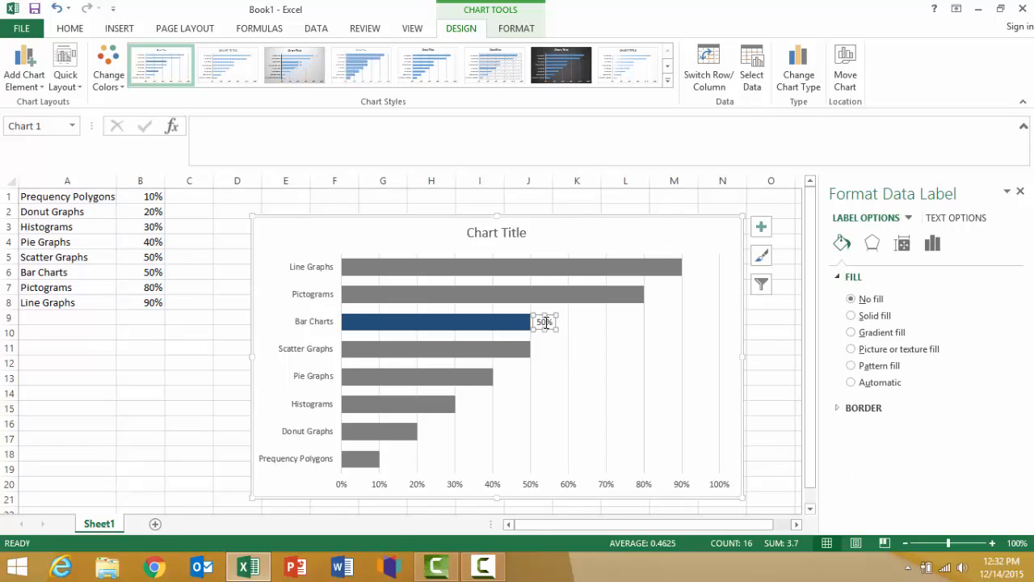
# Set the 50% label's position to Inside End via Format Data Label.
pyautogui.rightClick(543, 322)
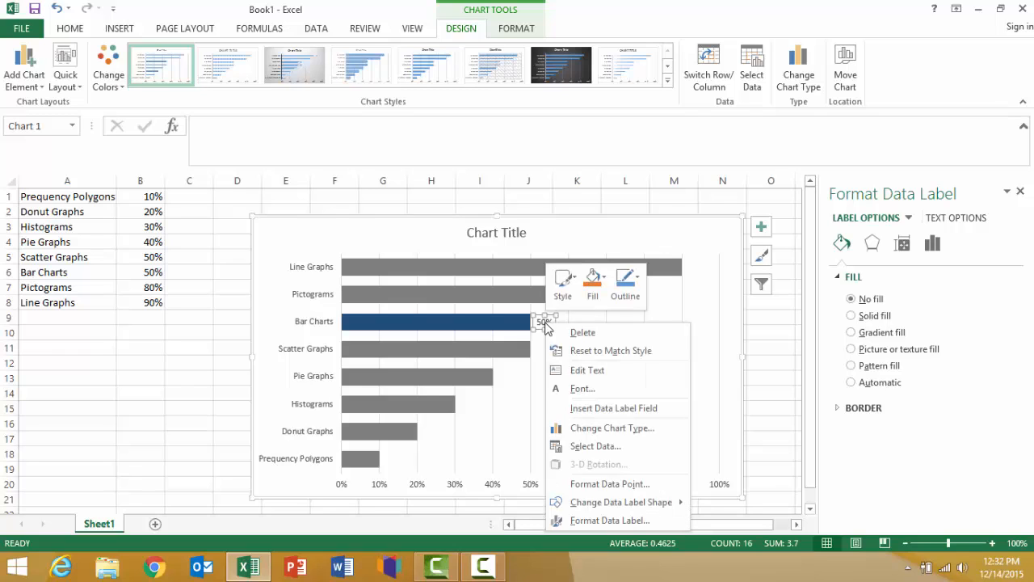
pyautogui.moveTo(553, 326)
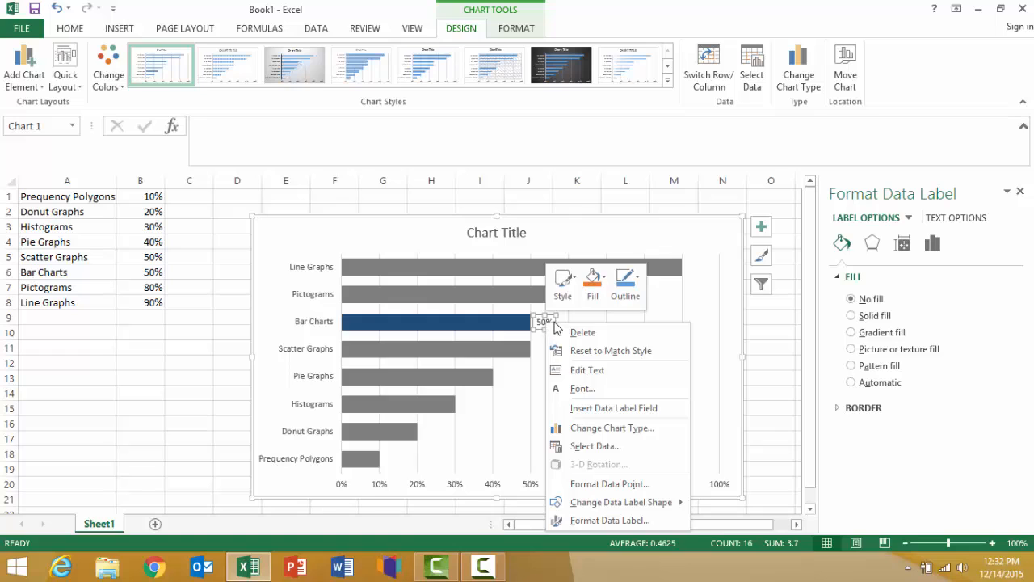
pyautogui.moveTo(594, 446)
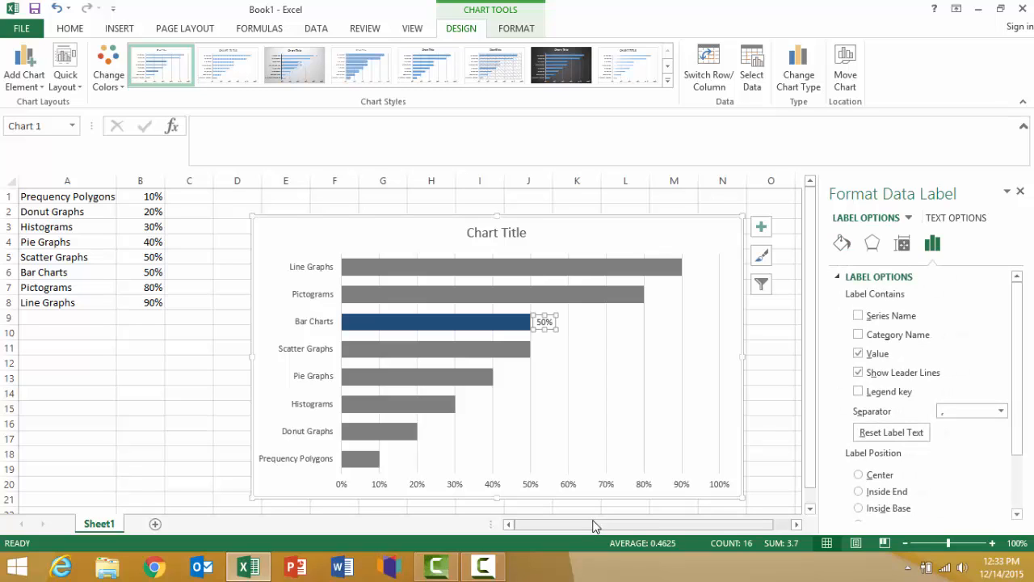
pyautogui.moveTo(653, 421)
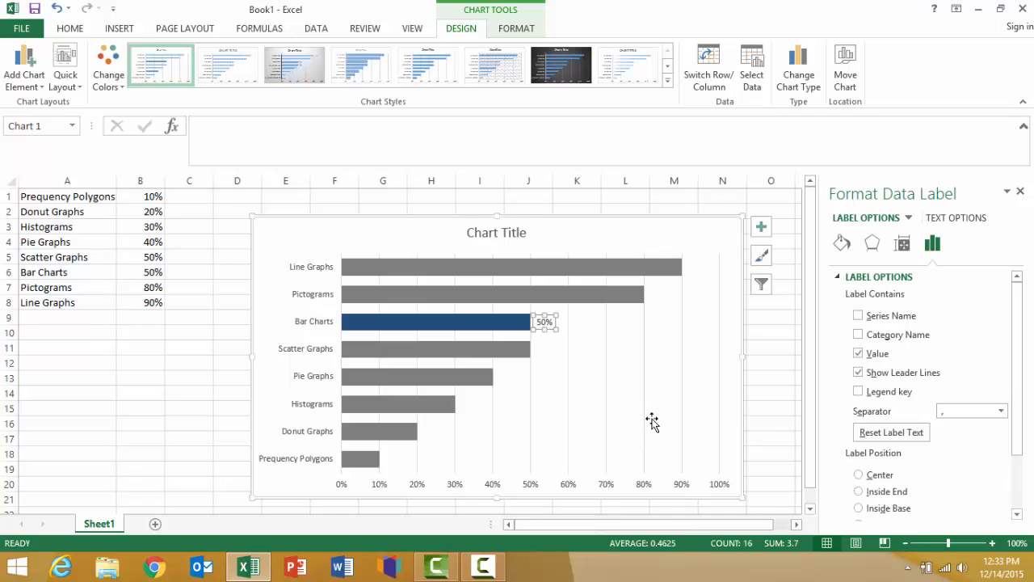
pyautogui.moveTo(946, 505)
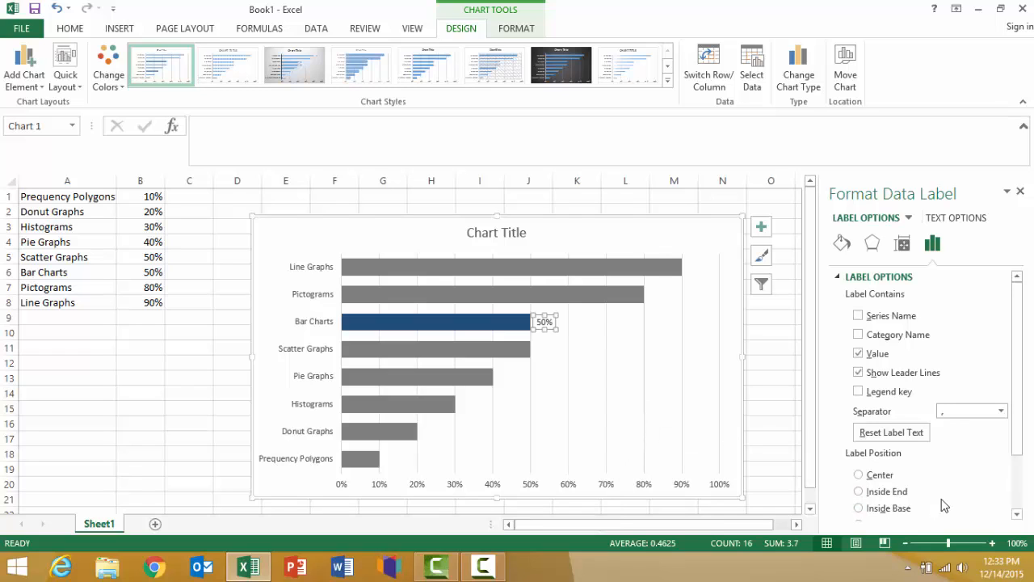
pyautogui.moveTo(937, 504)
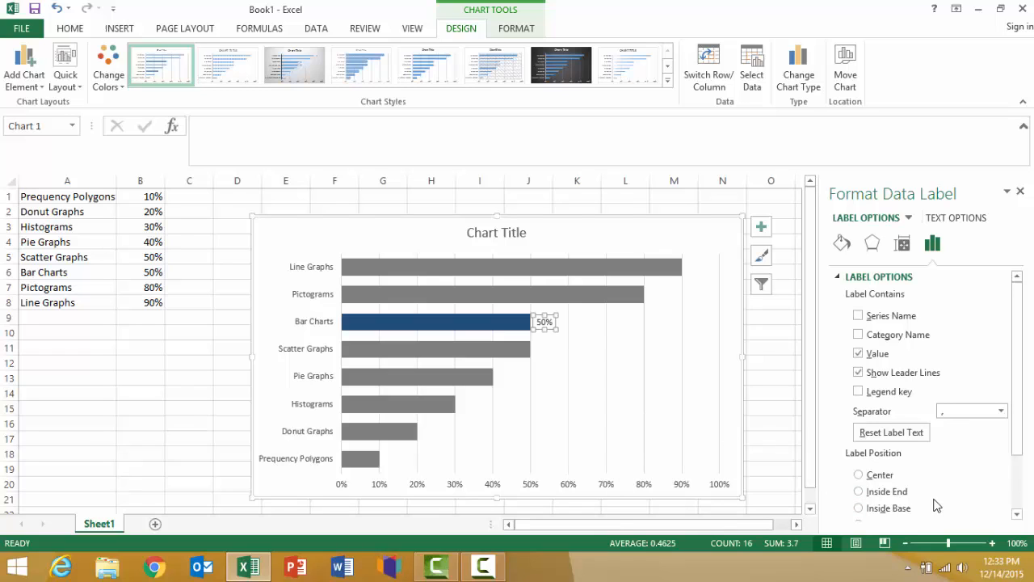
pyautogui.click(860, 507)
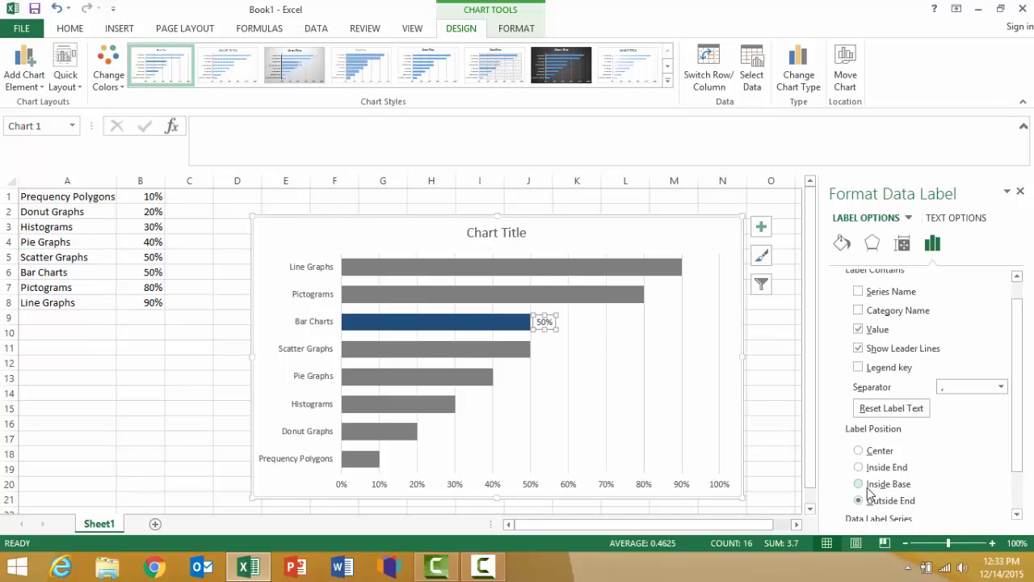
pyautogui.click(858, 467)
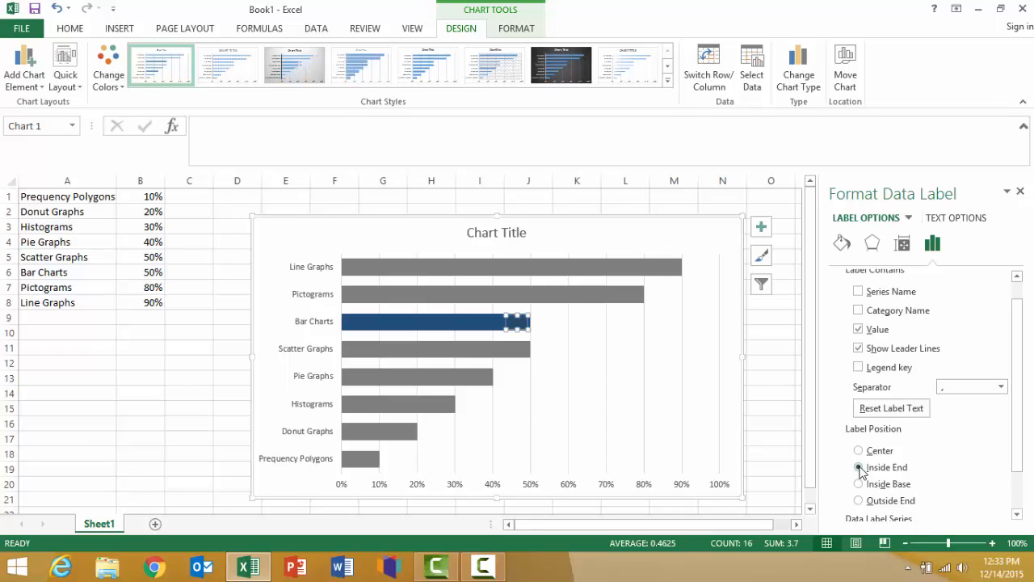
pyautogui.click(858, 467)
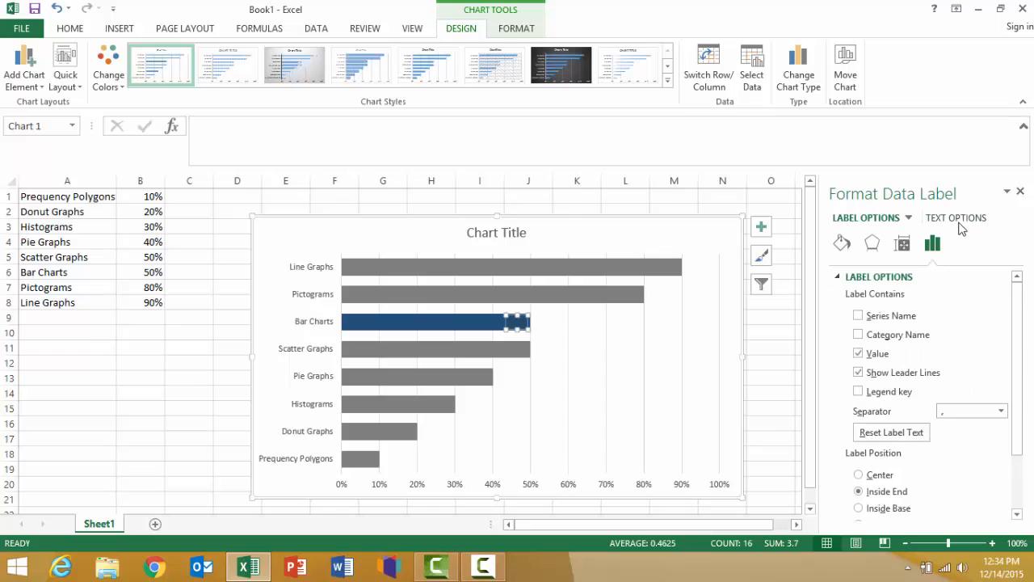
# Under Text Options, give the 50% label a solid white text fill.
pyautogui.click(955, 216)
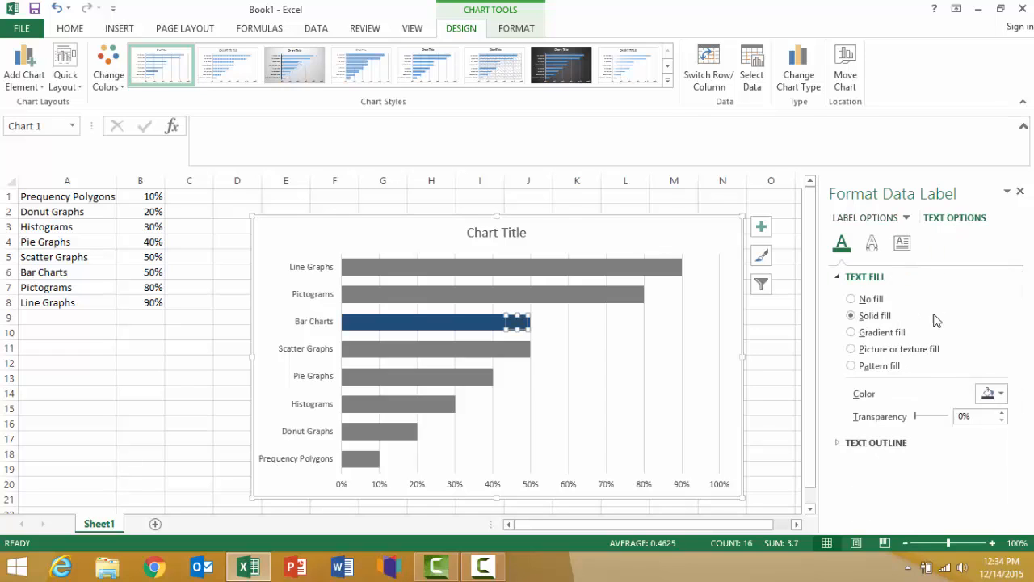
pyautogui.click(1002, 395)
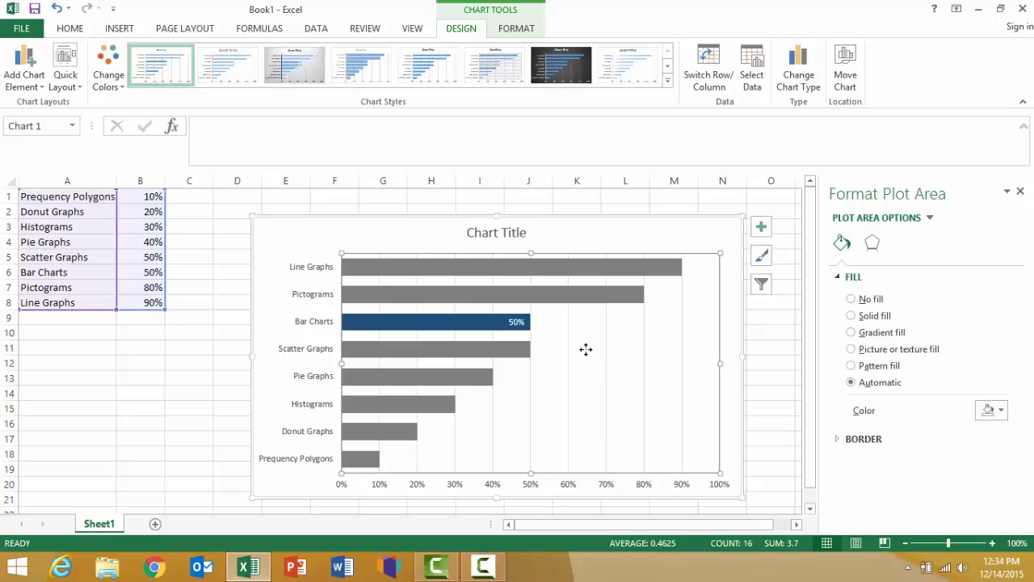
pyautogui.moveTo(548, 492)
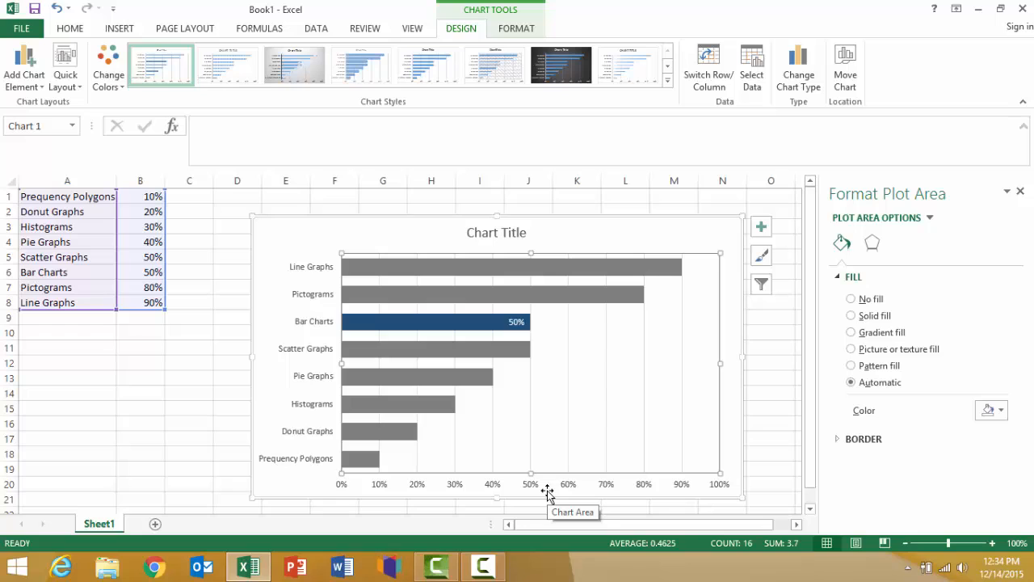
pyautogui.moveTo(370, 347)
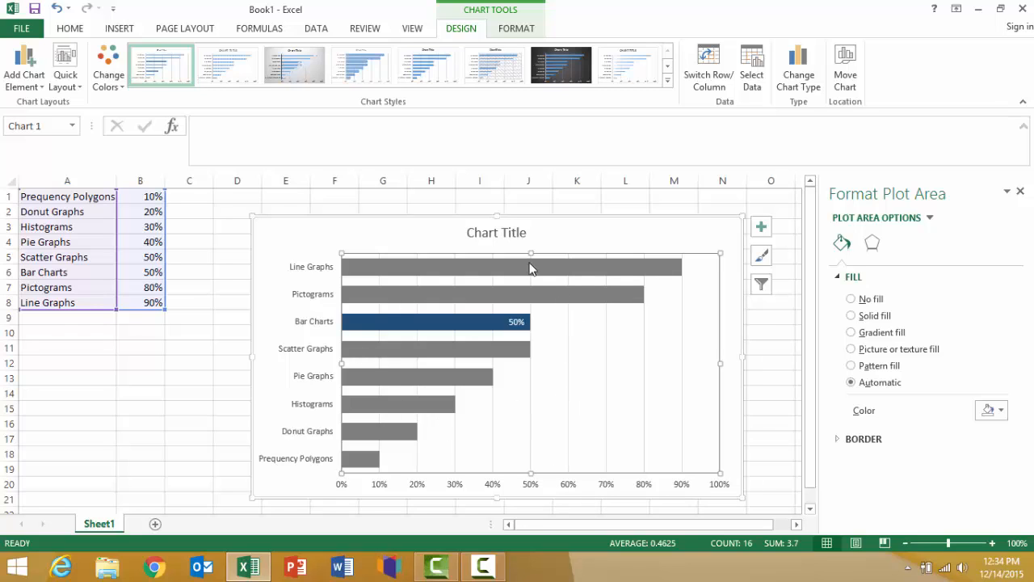
pyautogui.moveTo(536, 429)
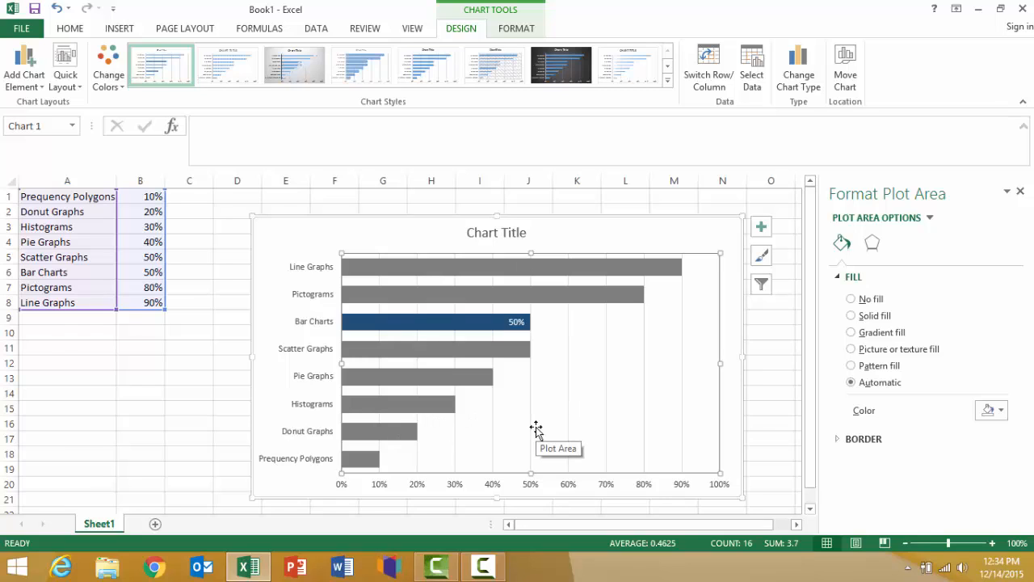
pyautogui.moveTo(477, 323)
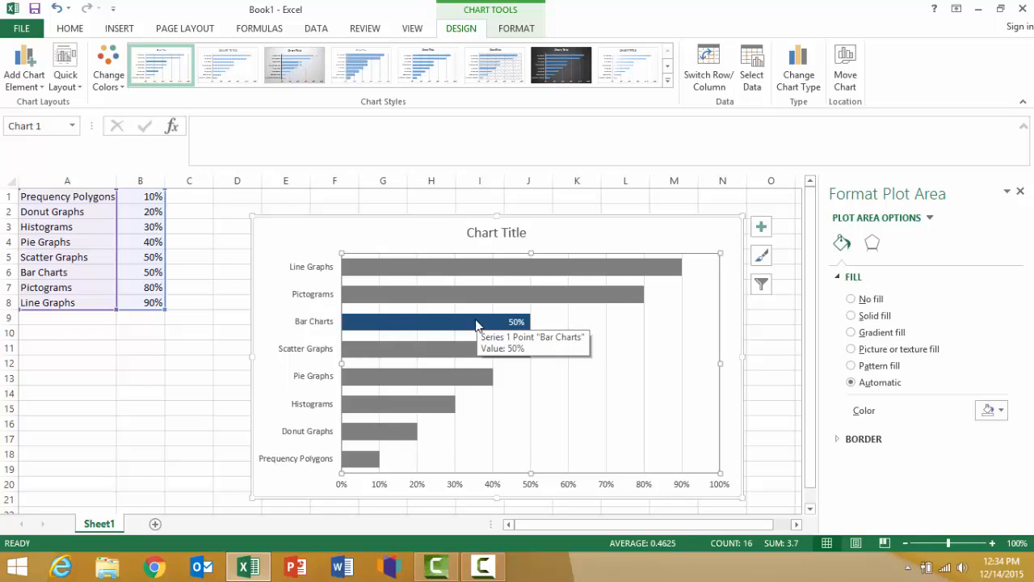
pyautogui.moveTo(616, 385)
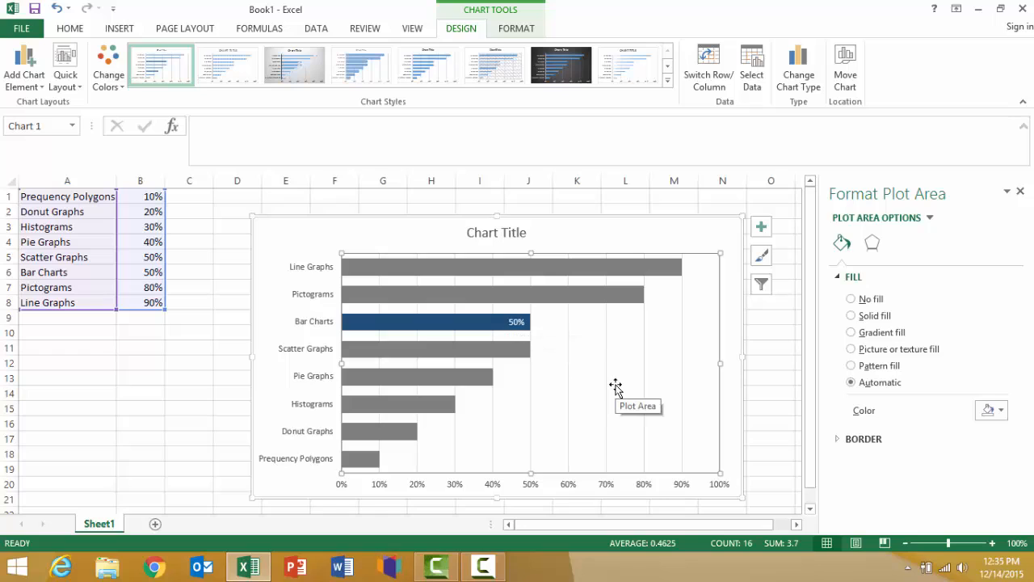